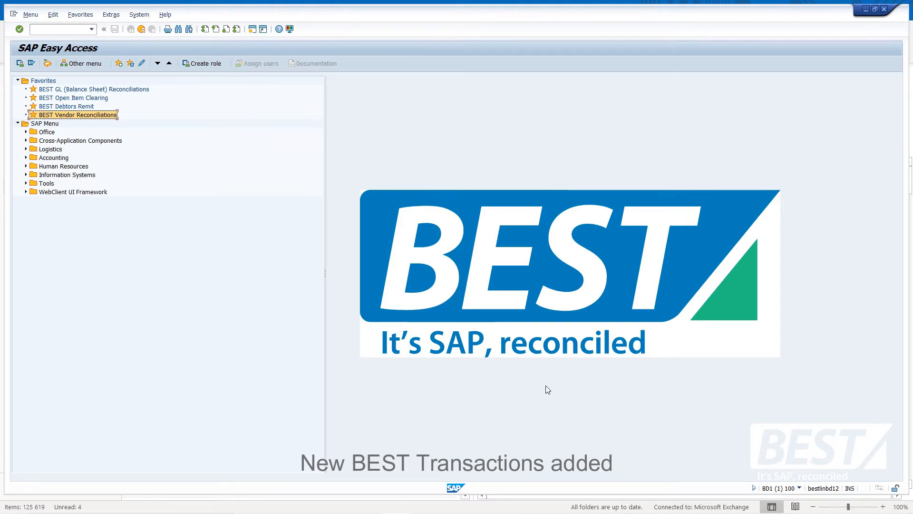
pyautogui.moveTo(310, 262)
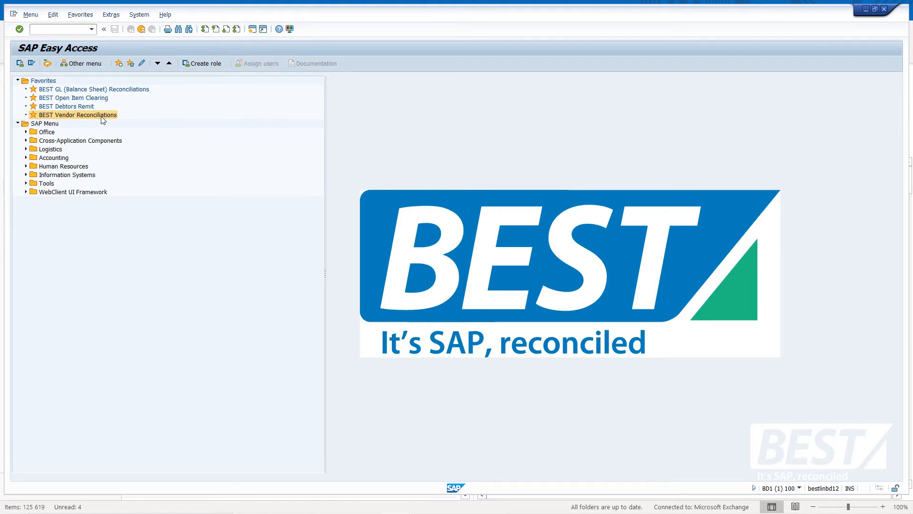
# - Launch the BEST Vendor Reconciliations favourite to reach the BEST AP Main Menu
pyautogui.doubleClick(78, 114)
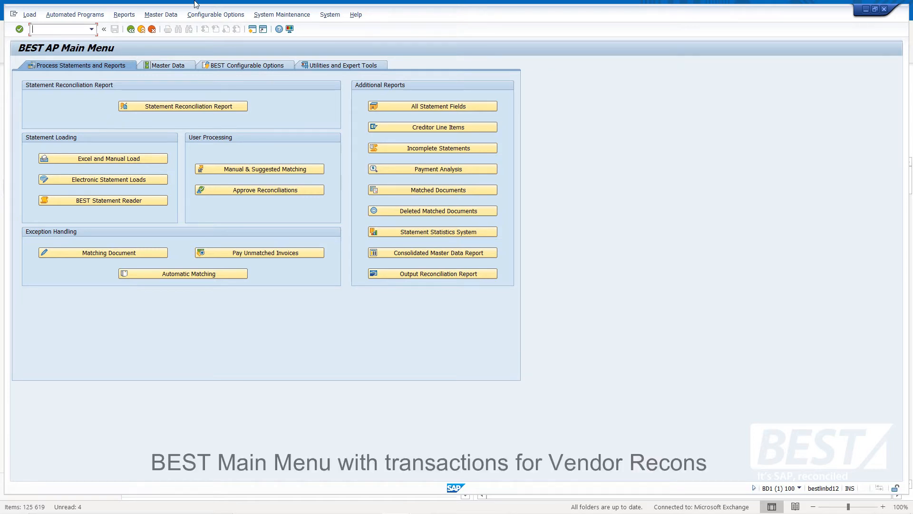
pyautogui.moveTo(352, 270)
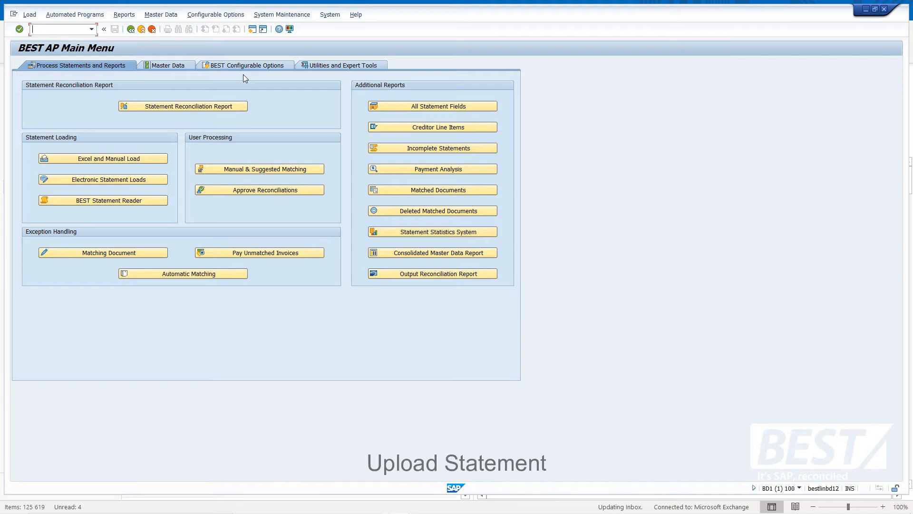
pyautogui.moveTo(182, 273)
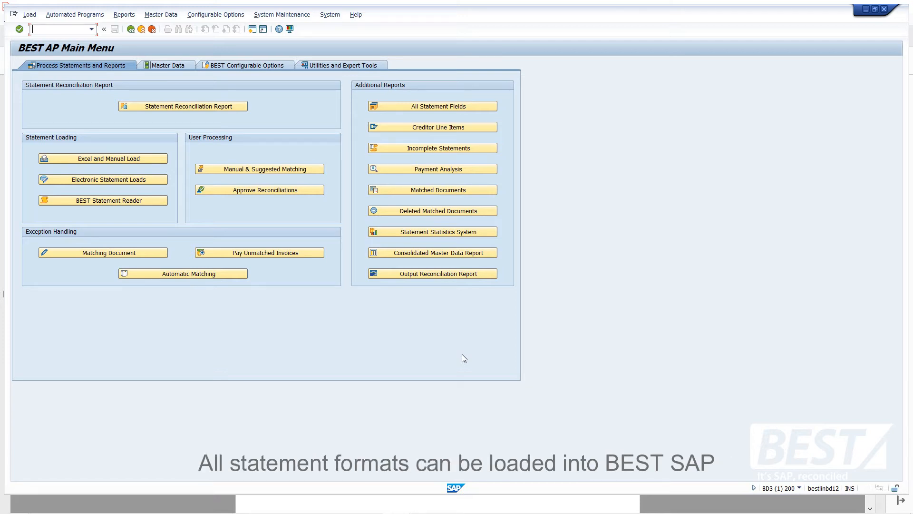
pyautogui.moveTo(178, 209)
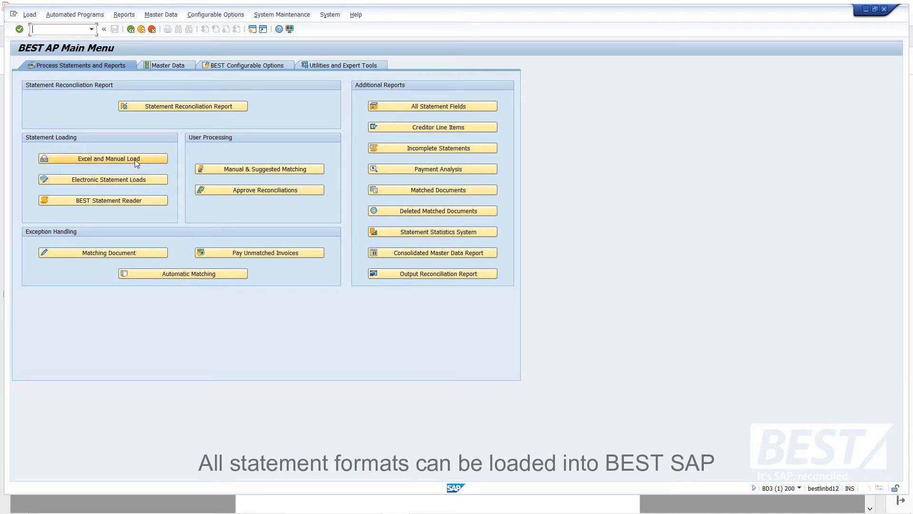
pyautogui.moveTo(103, 158)
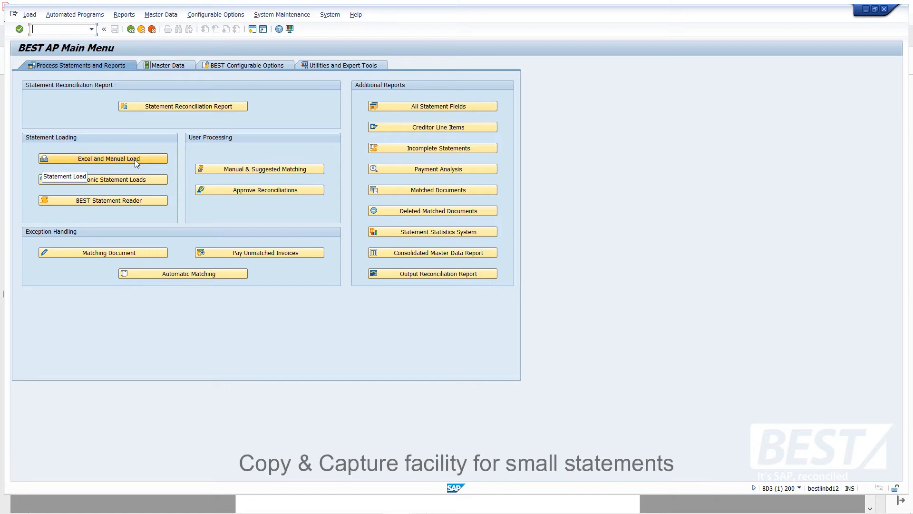
pyautogui.moveTo(148, 184)
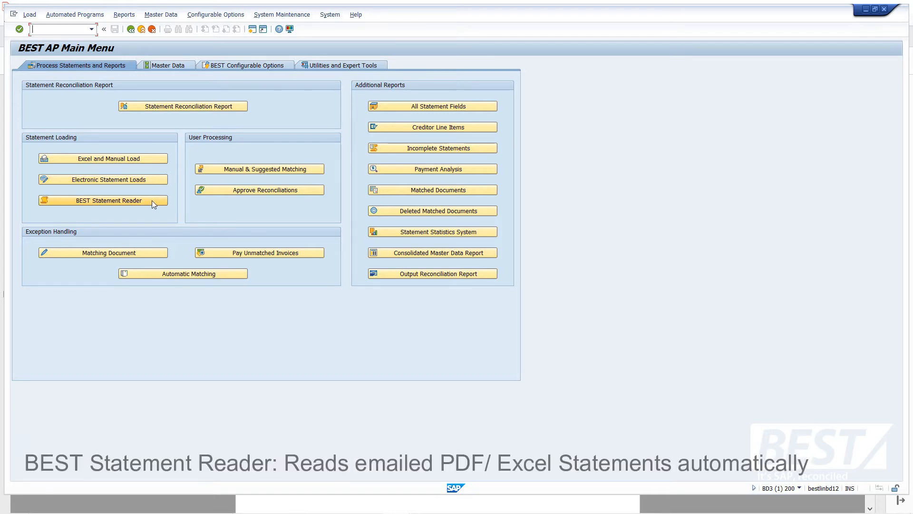
pyautogui.moveTo(162, 211)
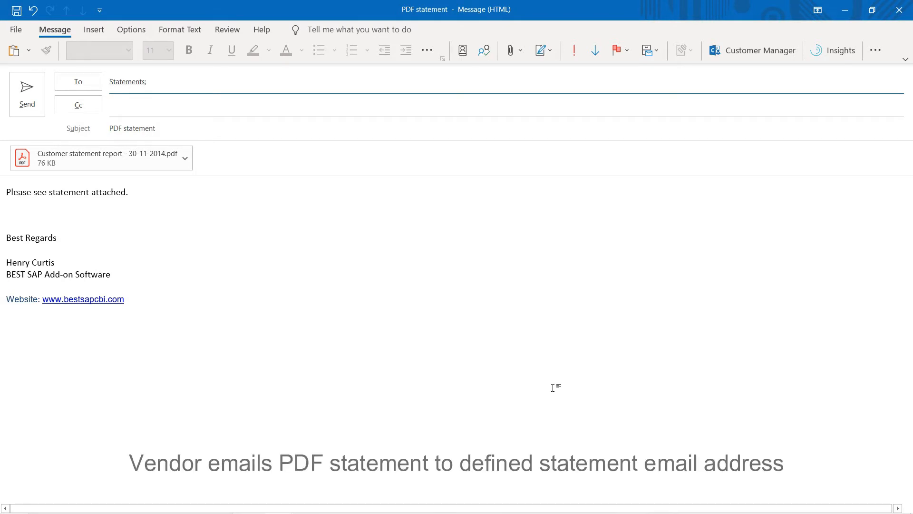
pyautogui.moveTo(254, 217)
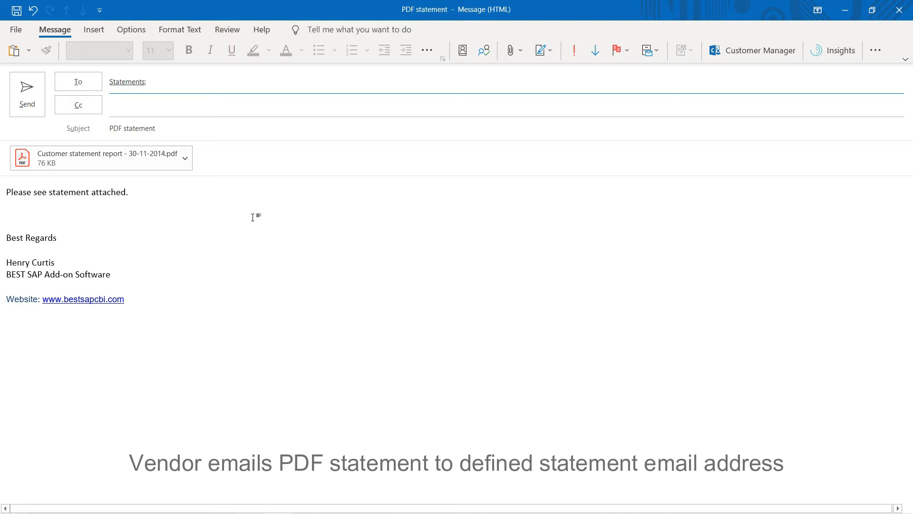
pyautogui.moveTo(203, 279)
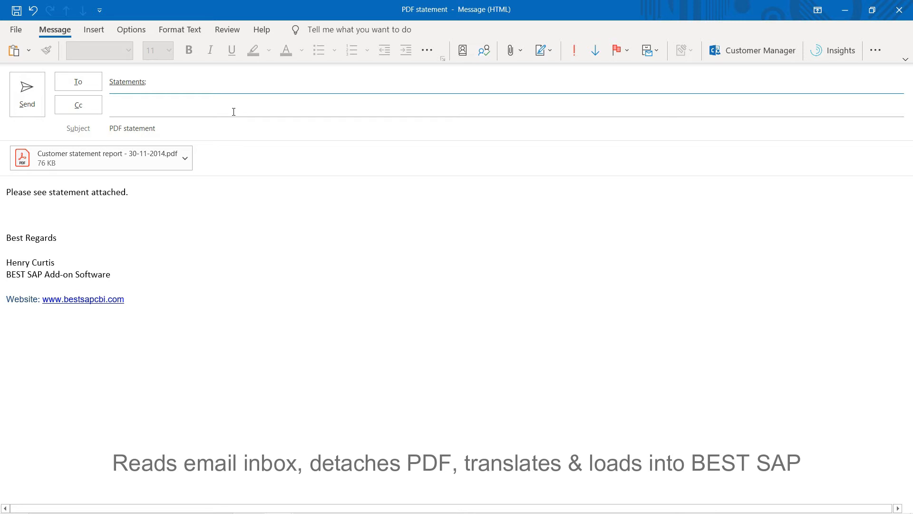
# - Send the PDF statement email and bring up the attached customer statement in Acrobat Reader
pyautogui.click(26, 93)
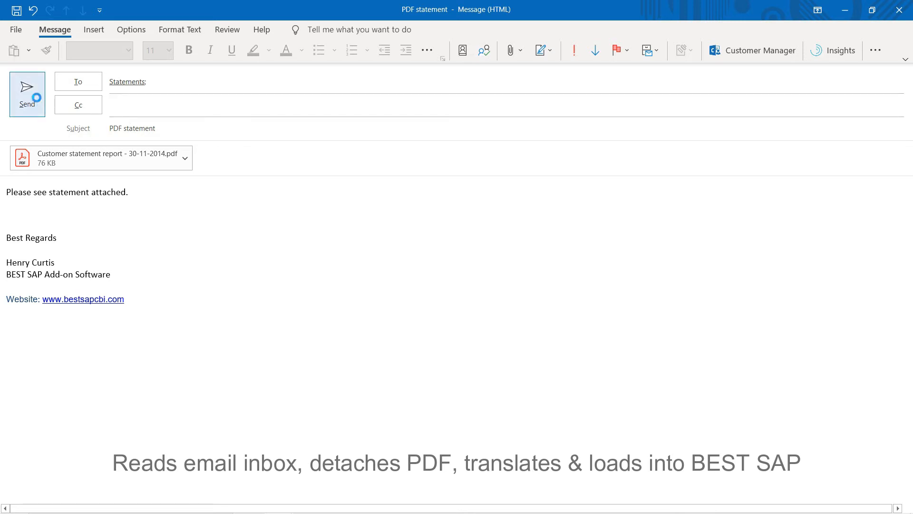
pyautogui.doubleClick(87, 158)
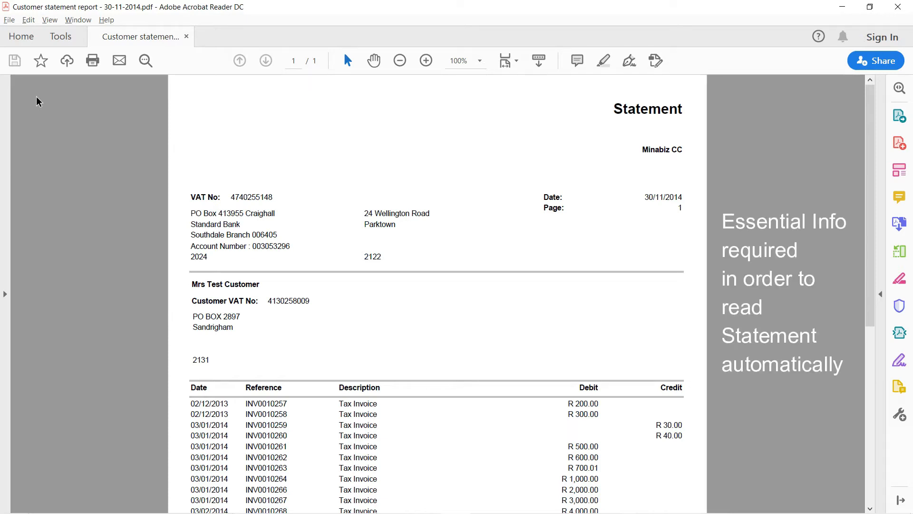
pyautogui.moveTo(151, 177)
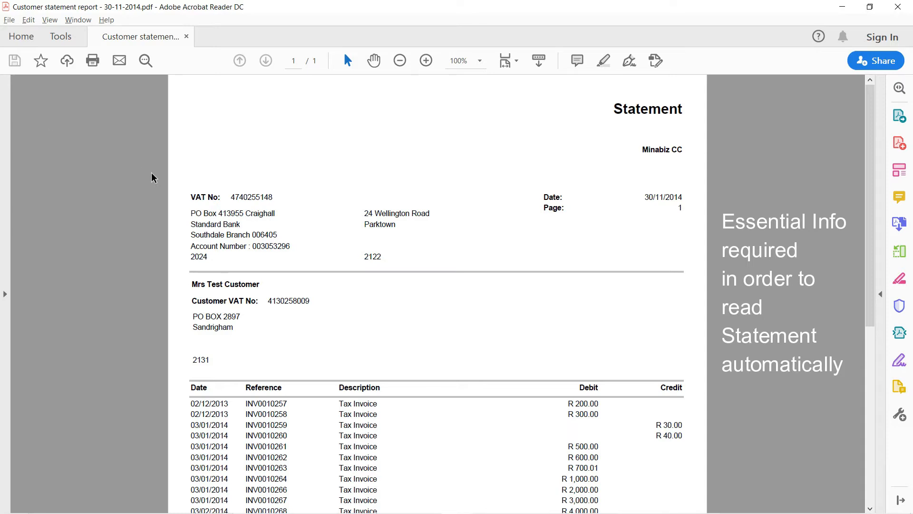
pyautogui.moveTo(659, 144)
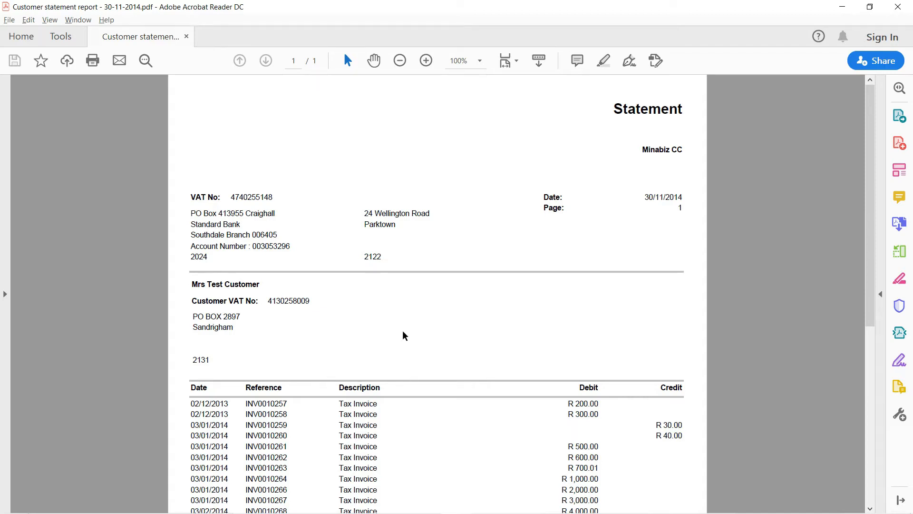
pyautogui.moveTo(643, 378)
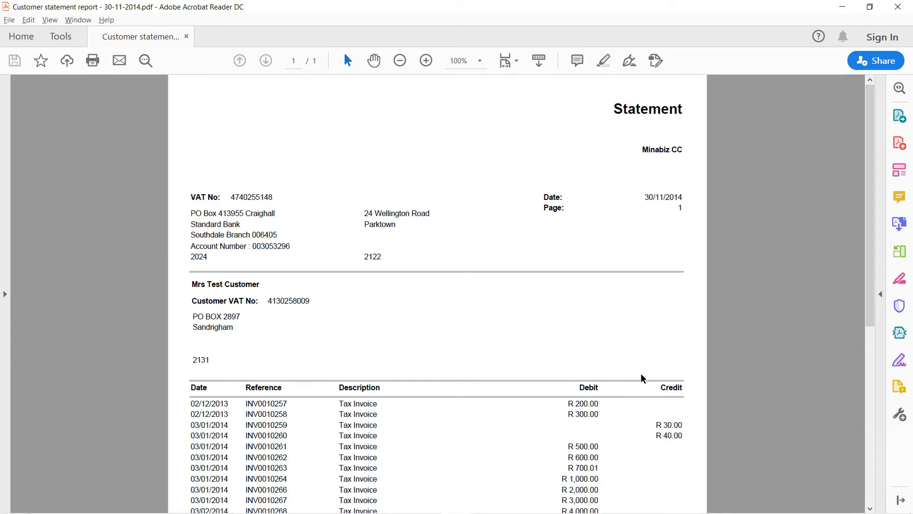
pyautogui.moveTo(625, 355)
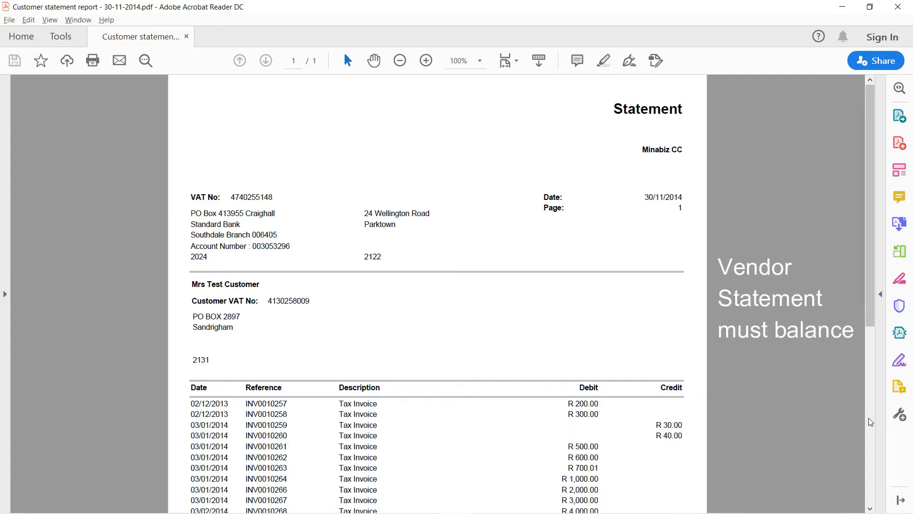
pyautogui.scroll(-3)
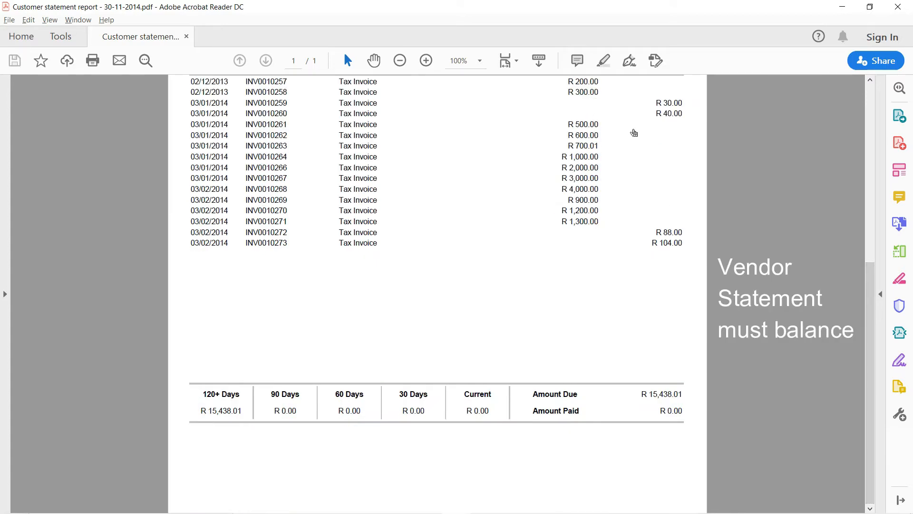
pyautogui.moveTo(624, 385)
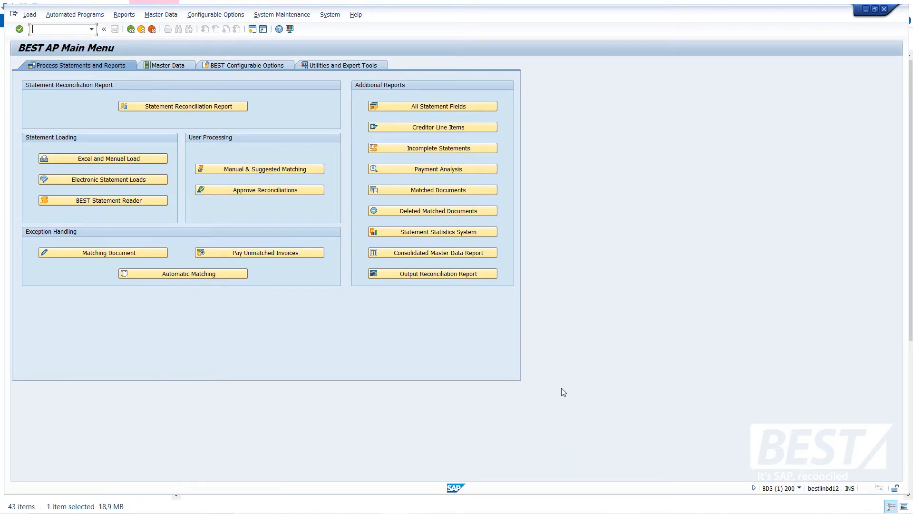
pyautogui.moveTo(405, 395)
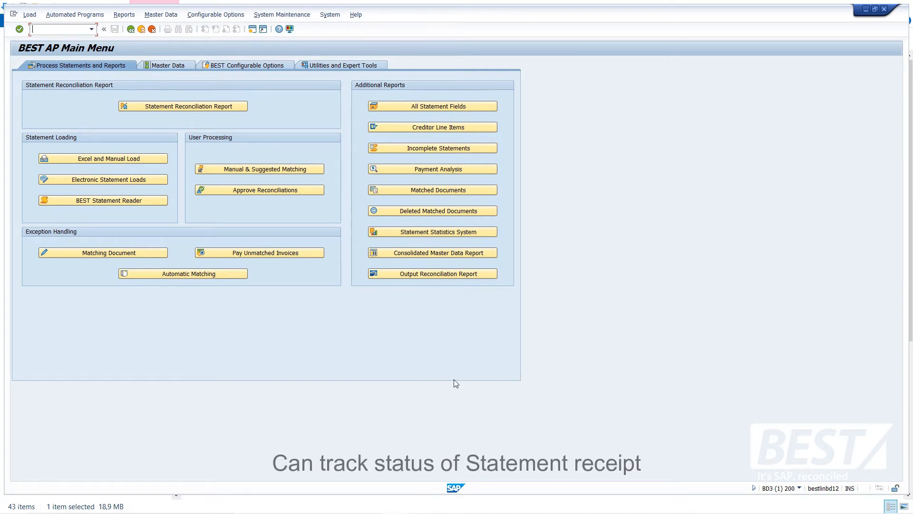
pyautogui.moveTo(229, 120)
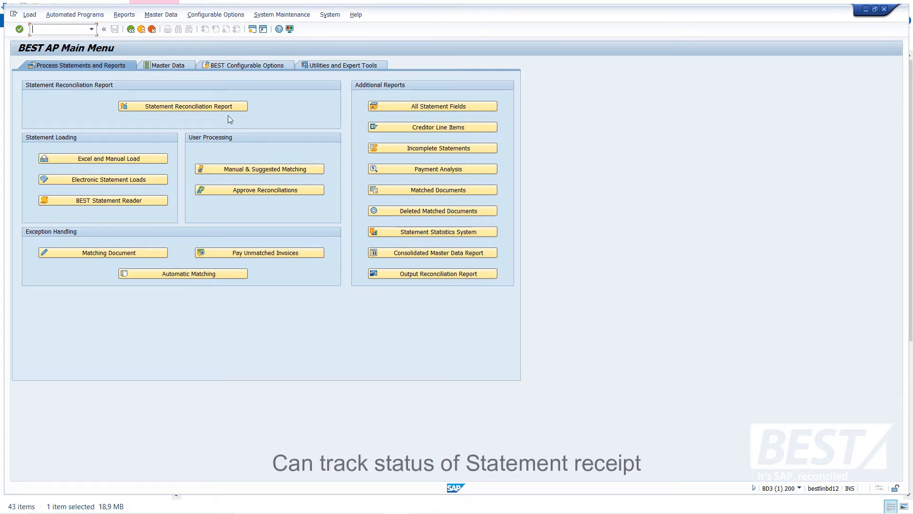
# - Run the Statement Reconciliation Report for BEST BSR Demo Vendor 1
pyautogui.click(182, 106)
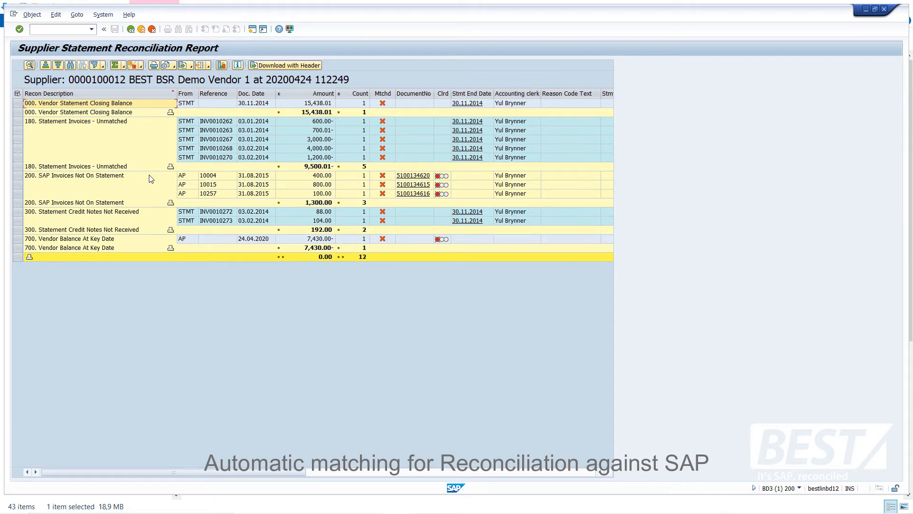
pyautogui.moveTo(192, 153)
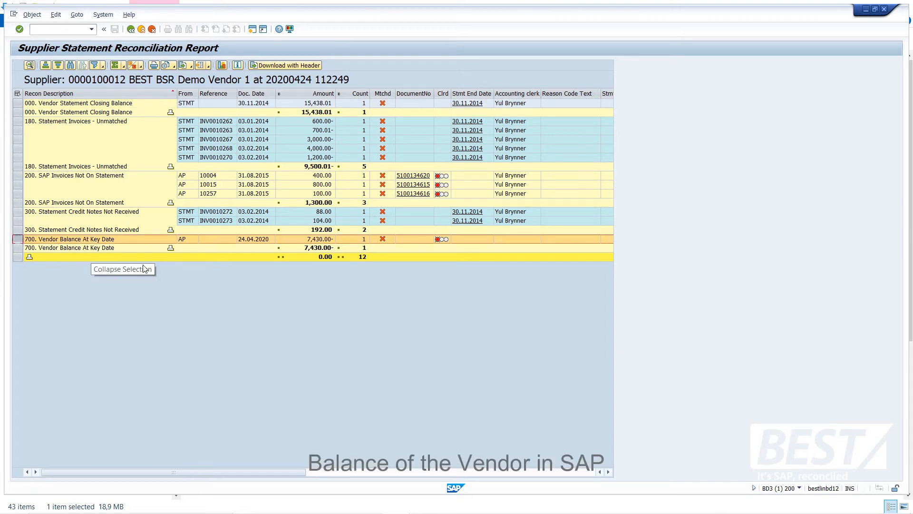
pyautogui.moveTo(38, 135)
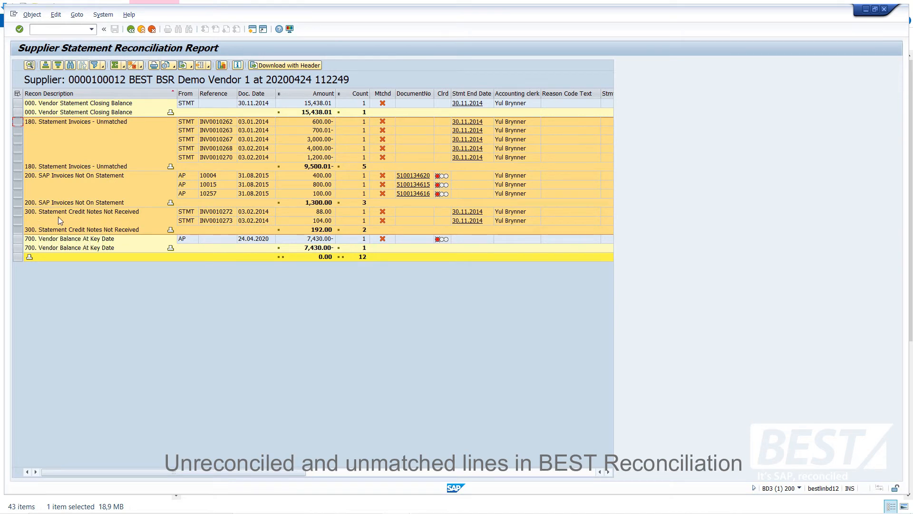
pyautogui.click(58, 220)
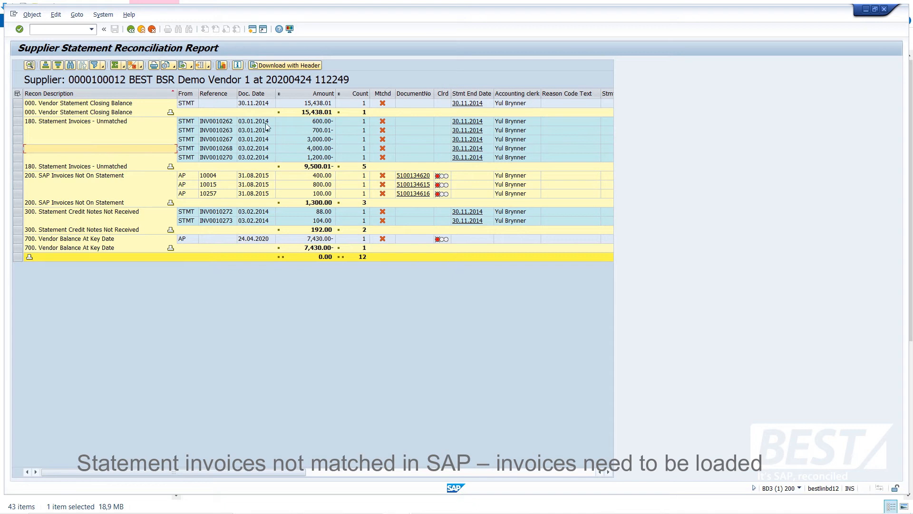
pyautogui.moveTo(262, 143)
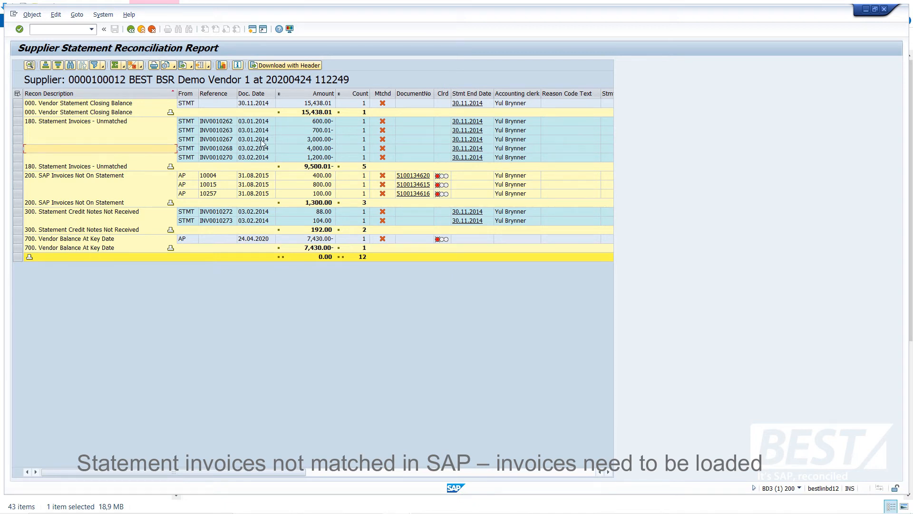
pyautogui.moveTo(247, 153)
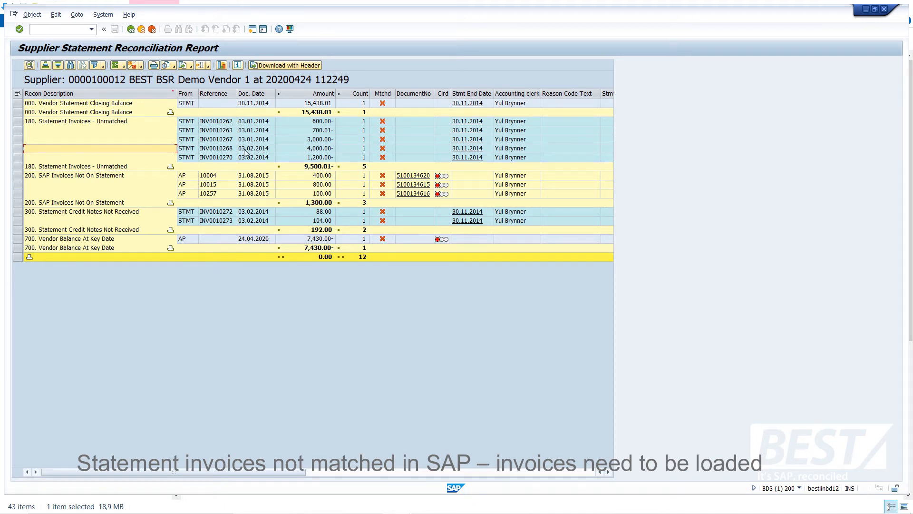
pyautogui.moveTo(109, 190)
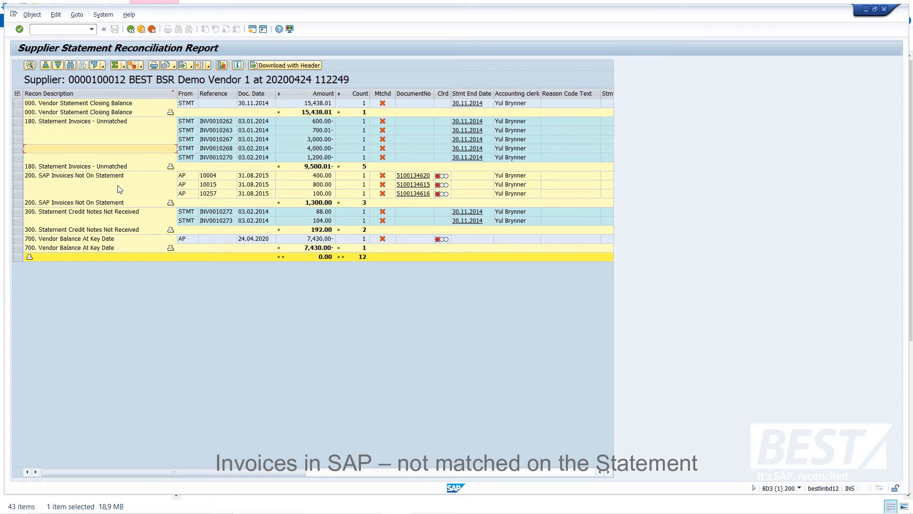
pyautogui.moveTo(137, 194)
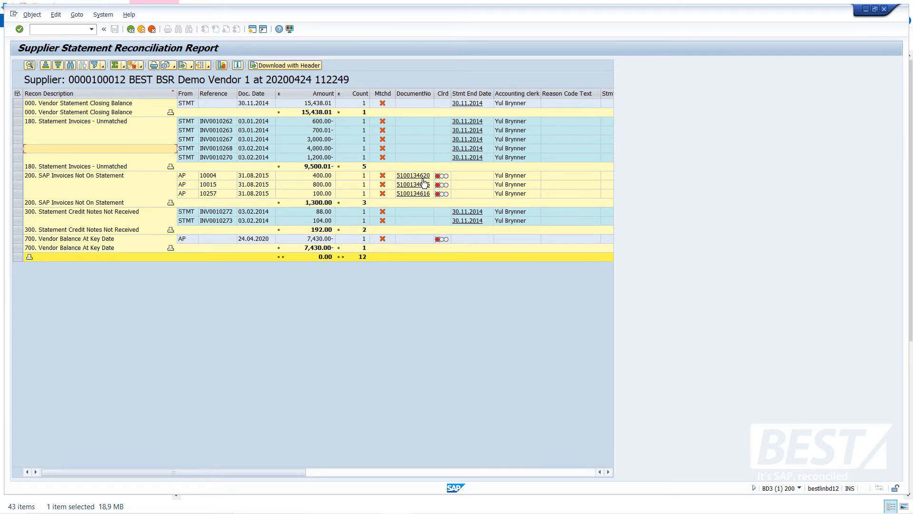
pyautogui.click(413, 176)
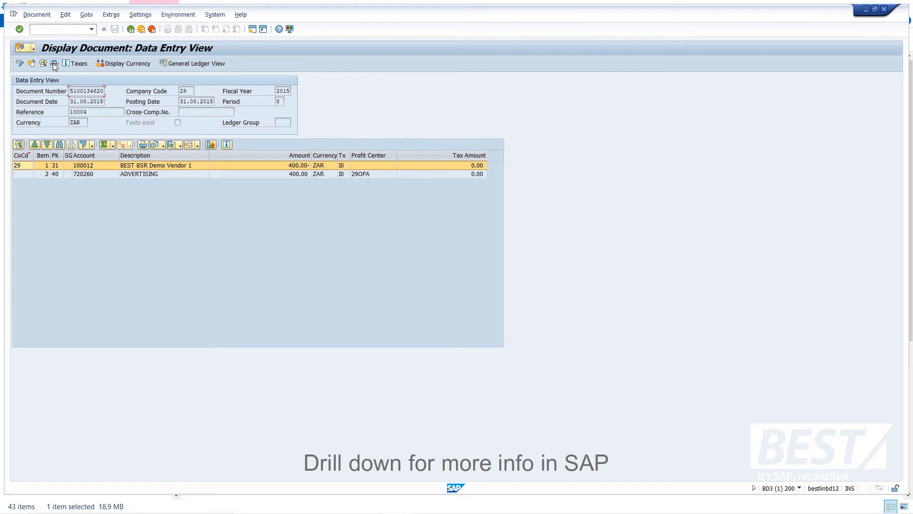
pyautogui.click(54, 63)
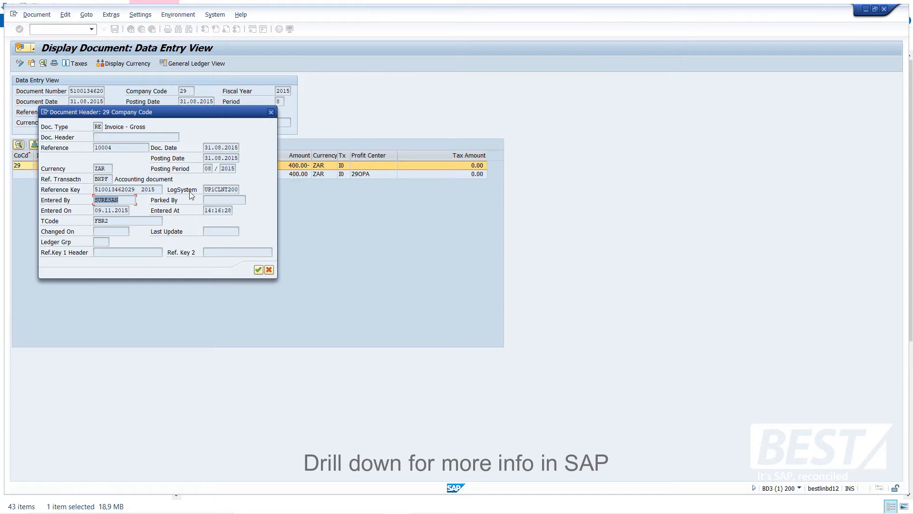
pyautogui.moveTo(272, 126)
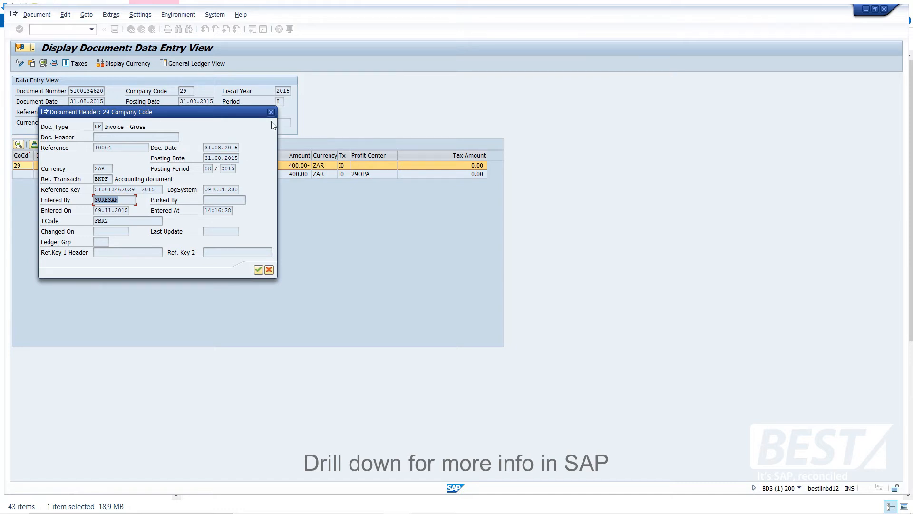
pyautogui.click(270, 111)
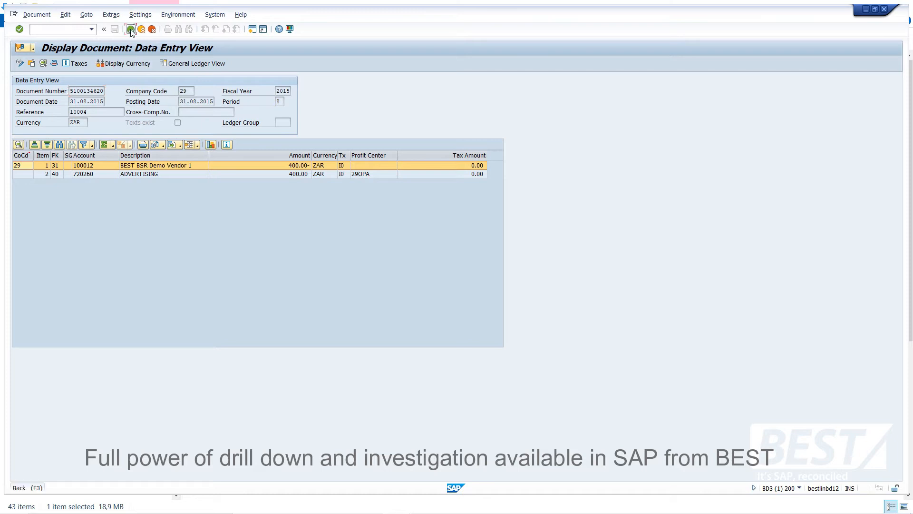
pyautogui.click(130, 29)
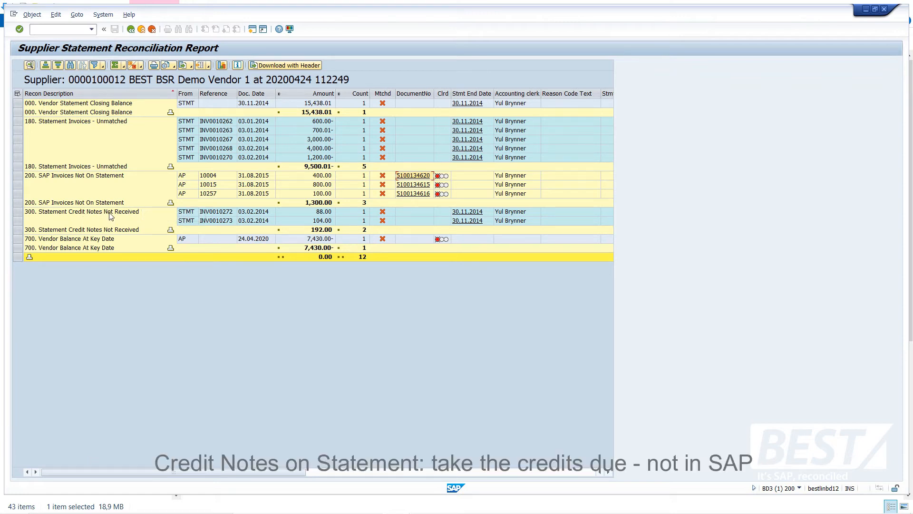
# - Drill from the 300 Statement Credit Notes Not Received row into the vendor statement matching screen
pyautogui.click(82, 212)
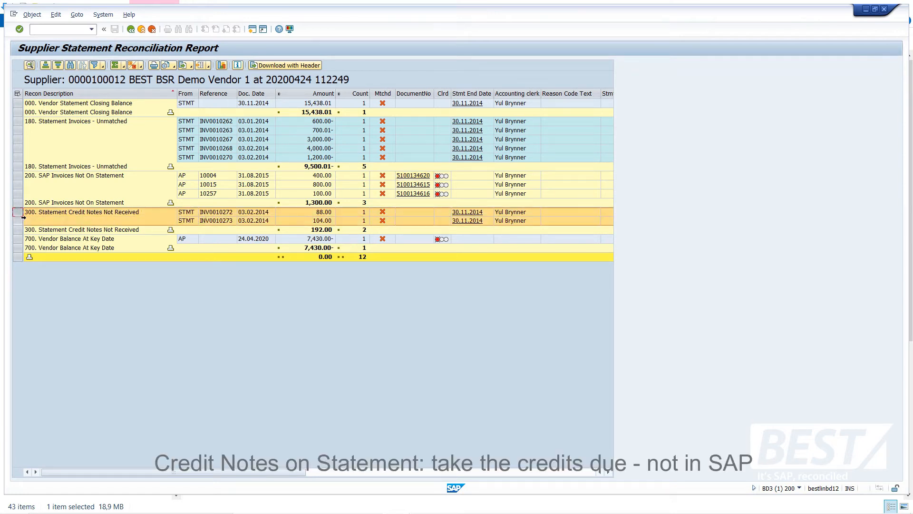
pyautogui.moveTo(108, 219)
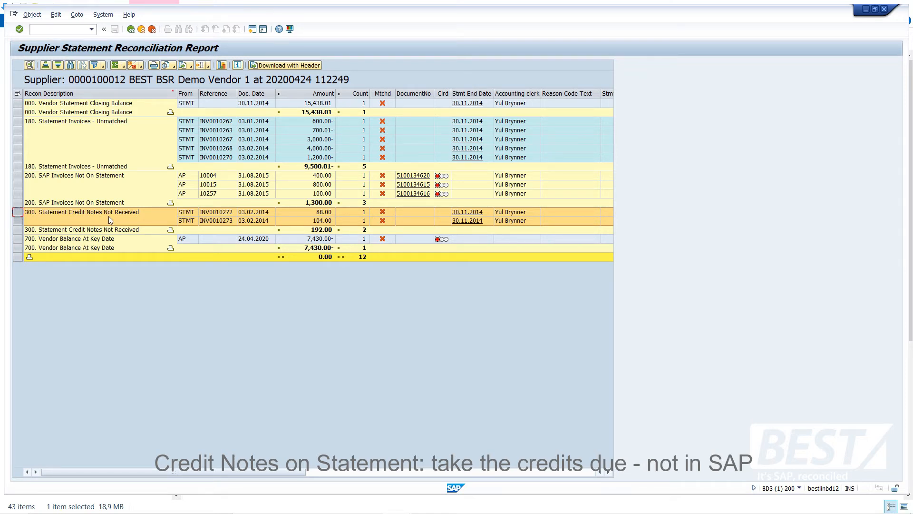
pyautogui.click(215, 220)
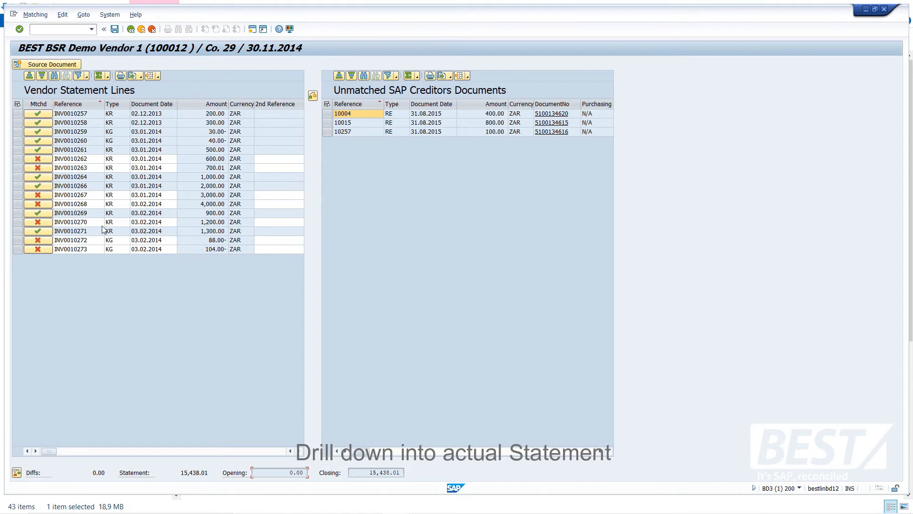
pyautogui.moveTo(171, 249)
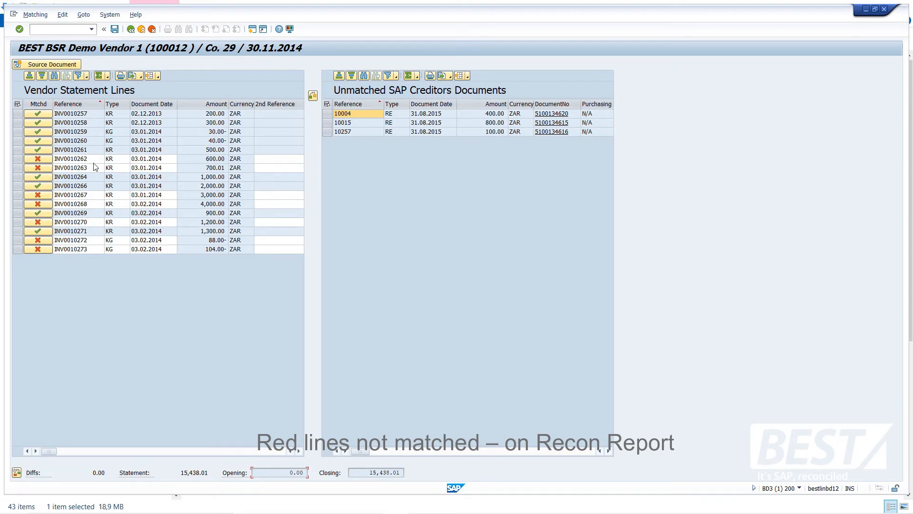
pyautogui.moveTo(389, 112)
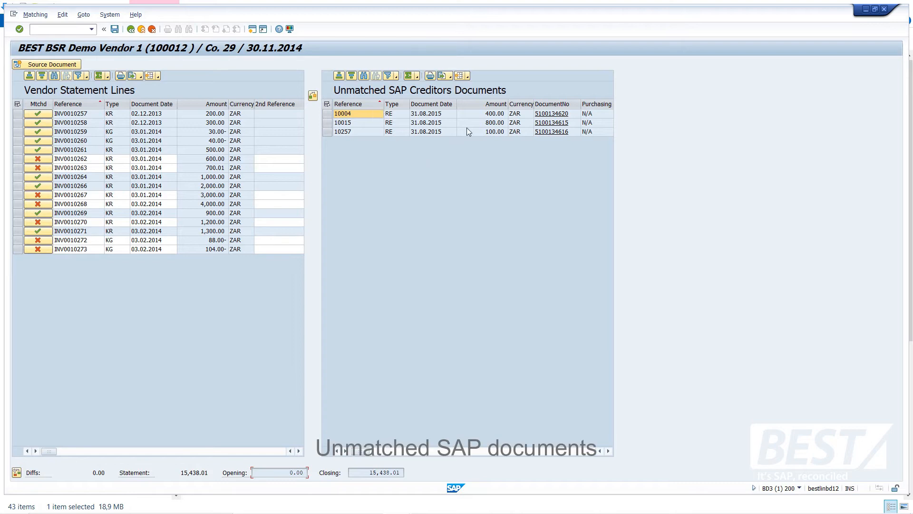
pyautogui.moveTo(444, 191)
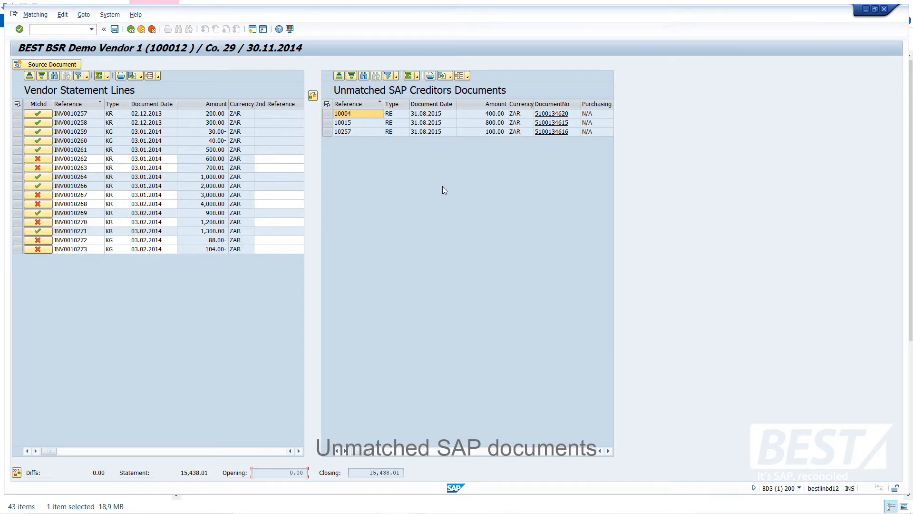
pyautogui.moveTo(430, 221)
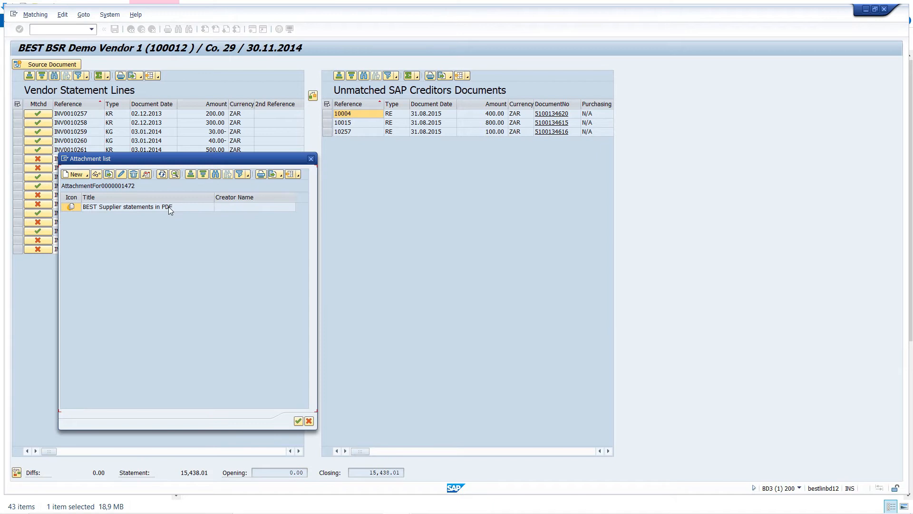
# - Show the BEST Supplier statements PDF zoomed out until its invoice lines are visible
pyautogui.doubleClick(128, 207)
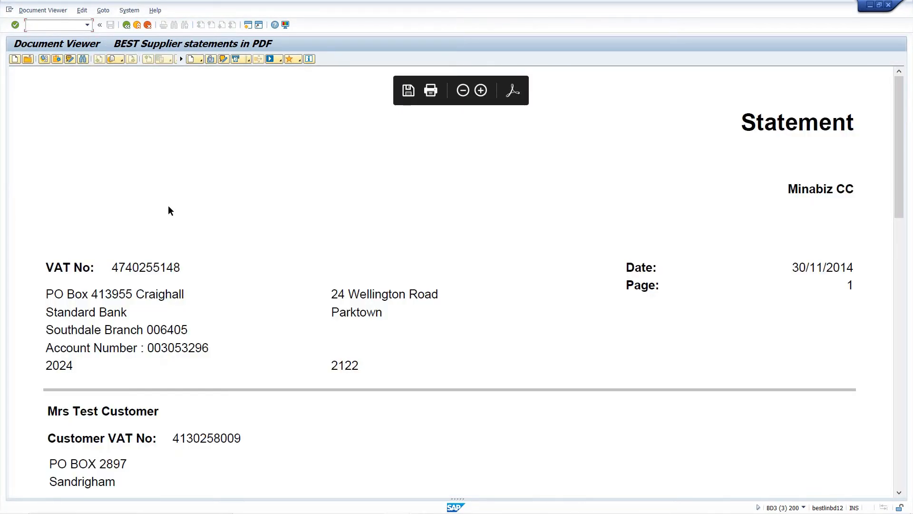
pyautogui.click(462, 90)
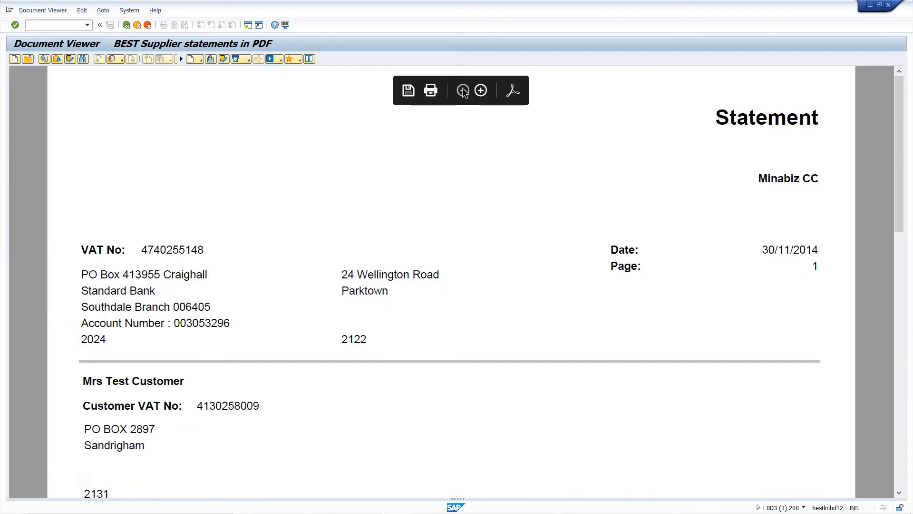
pyautogui.click(463, 90)
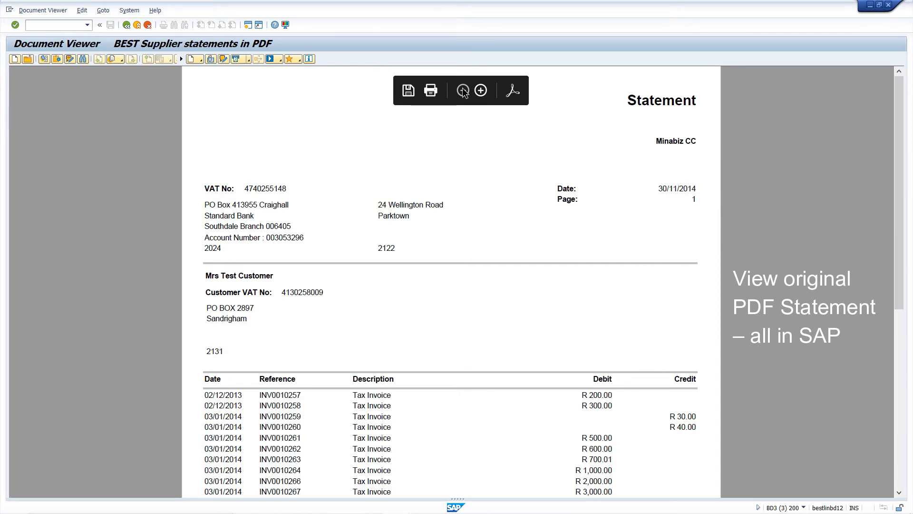
pyautogui.click(461, 90)
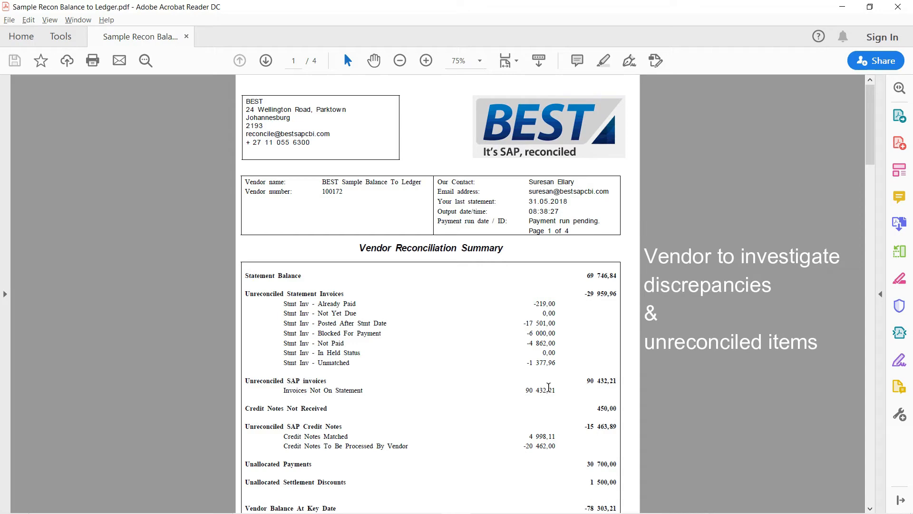
pyautogui.moveTo(530, 284)
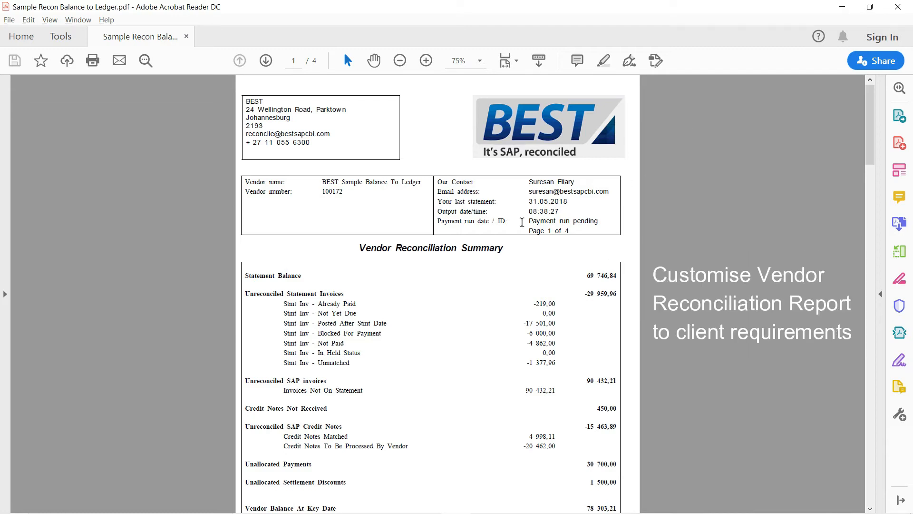
pyautogui.moveTo(523, 143)
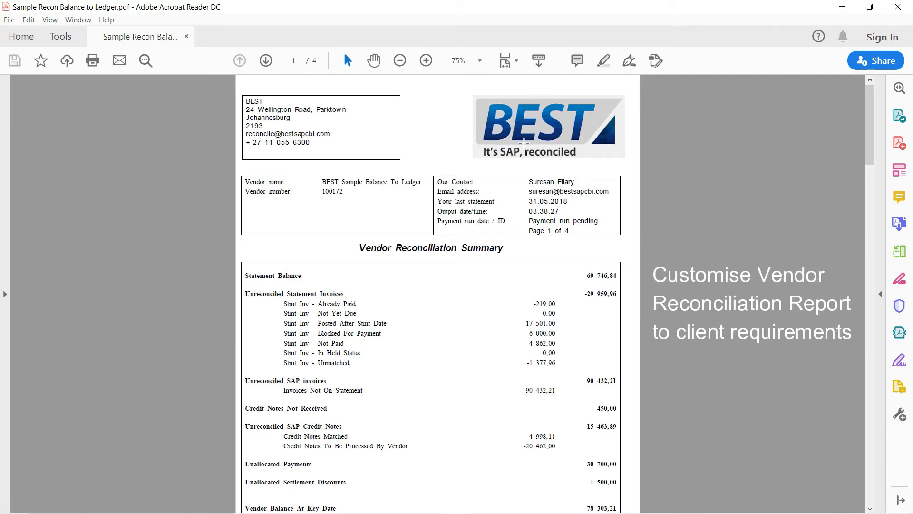
pyautogui.moveTo(349, 171)
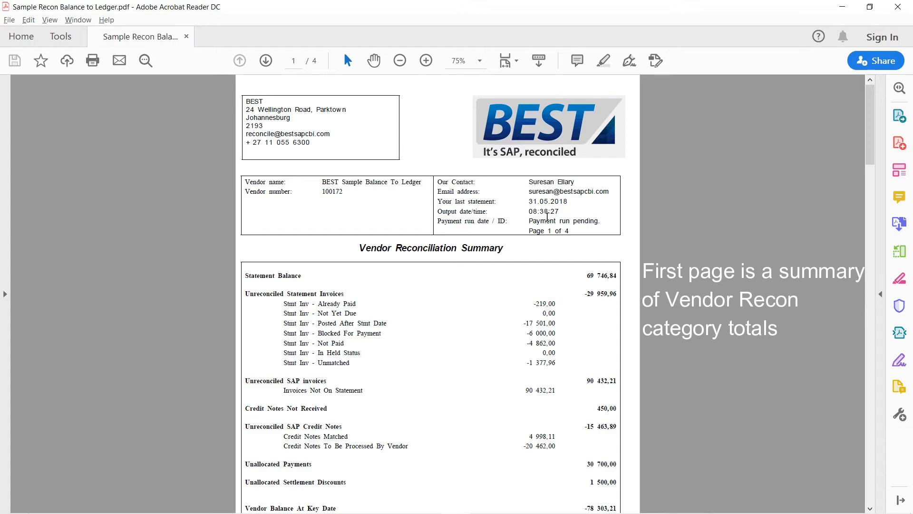
pyautogui.moveTo(243, 280)
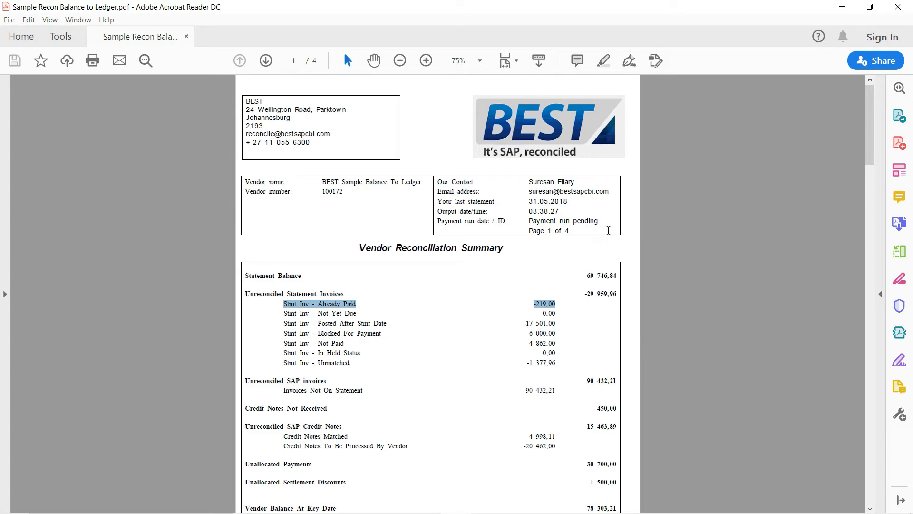
pyautogui.click(319, 313)
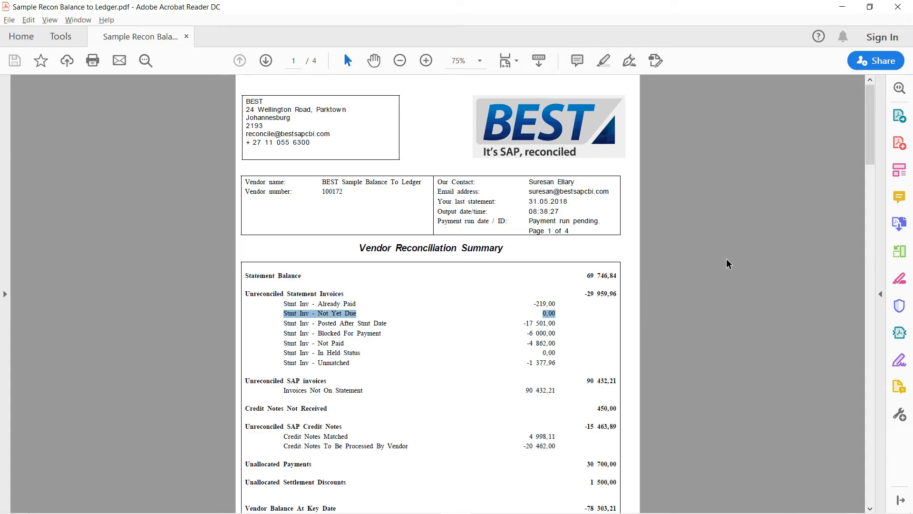
pyautogui.click(334, 323)
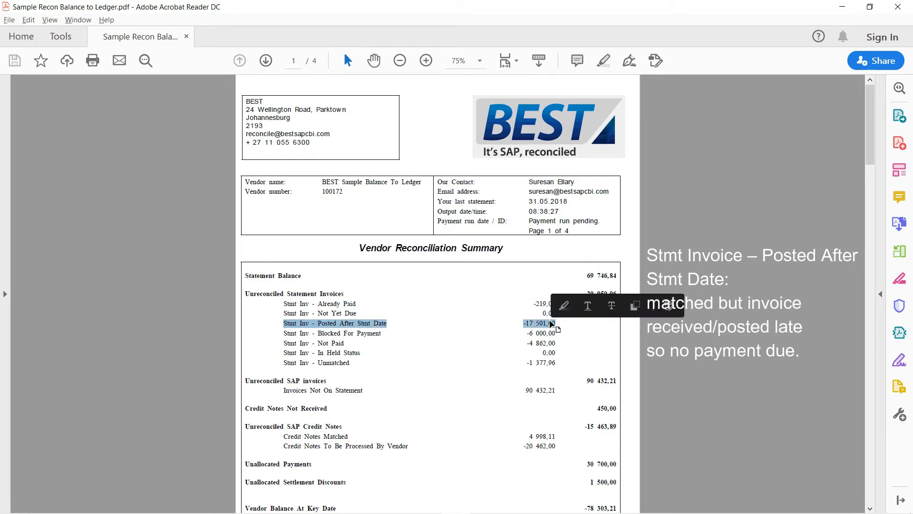
pyautogui.moveTo(594, 344)
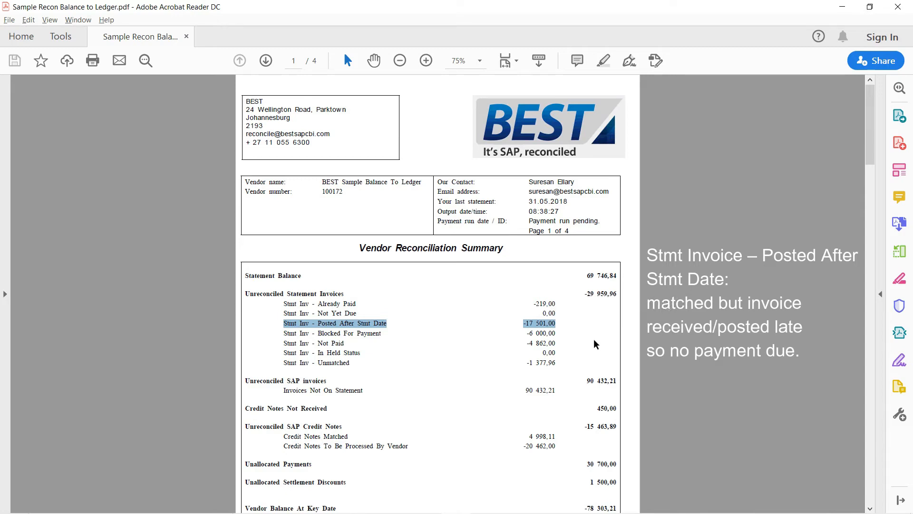
pyautogui.moveTo(487, 324)
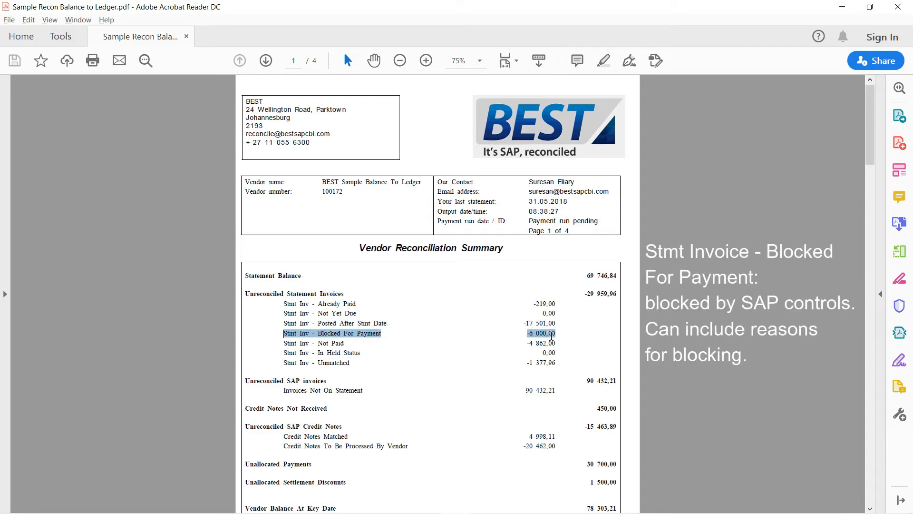
pyautogui.moveTo(701, 325)
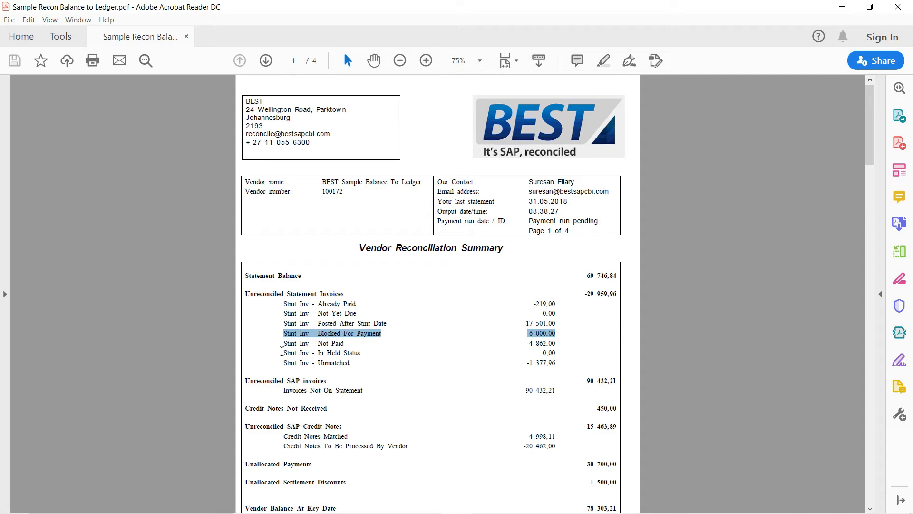
pyautogui.click(321, 353)
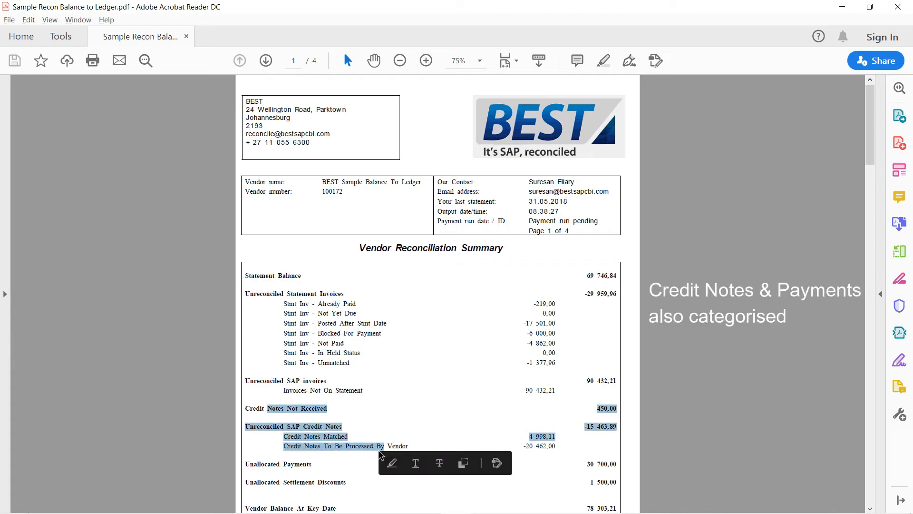
# - Scroll to the Stmt Inv - Not Paid, Unmatched and Invoices Not On Statement sections, then switch back to SAP
pyautogui.scroll(-3)
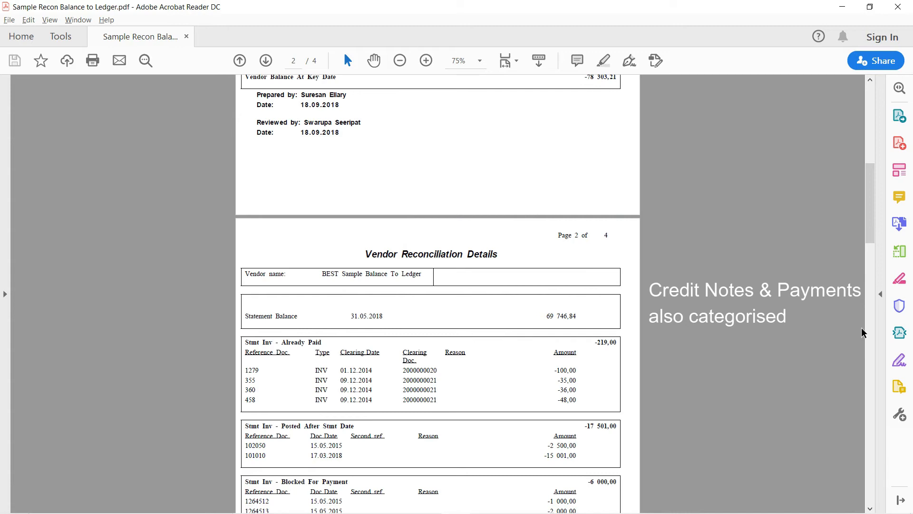
pyautogui.moveTo(872, 351)
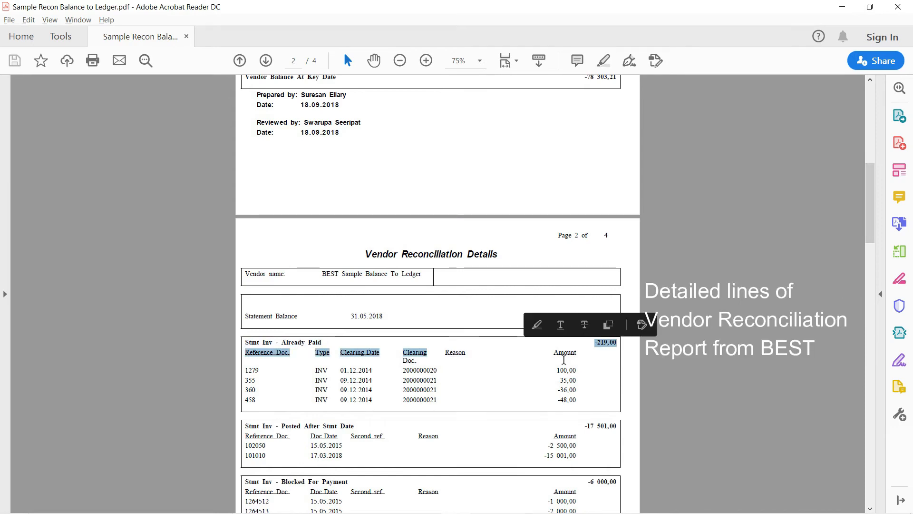
pyautogui.scroll(-3)
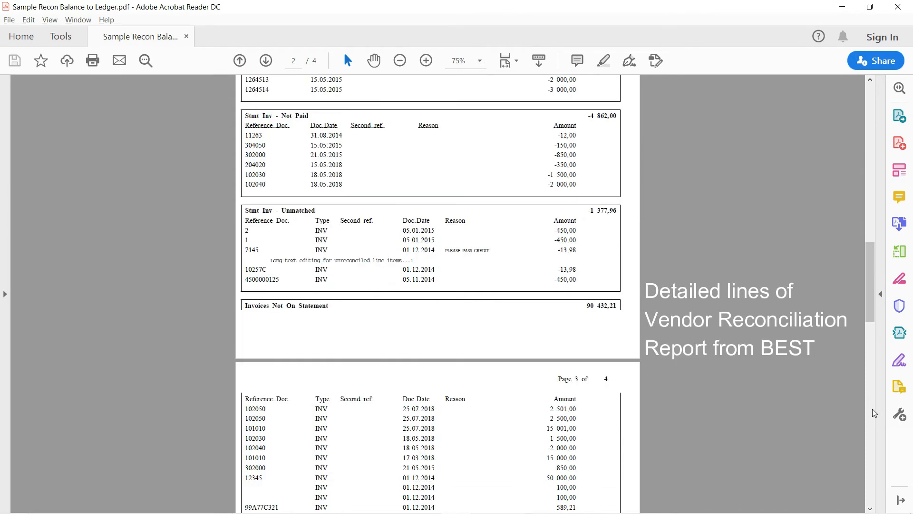
pyautogui.moveTo(437, 151)
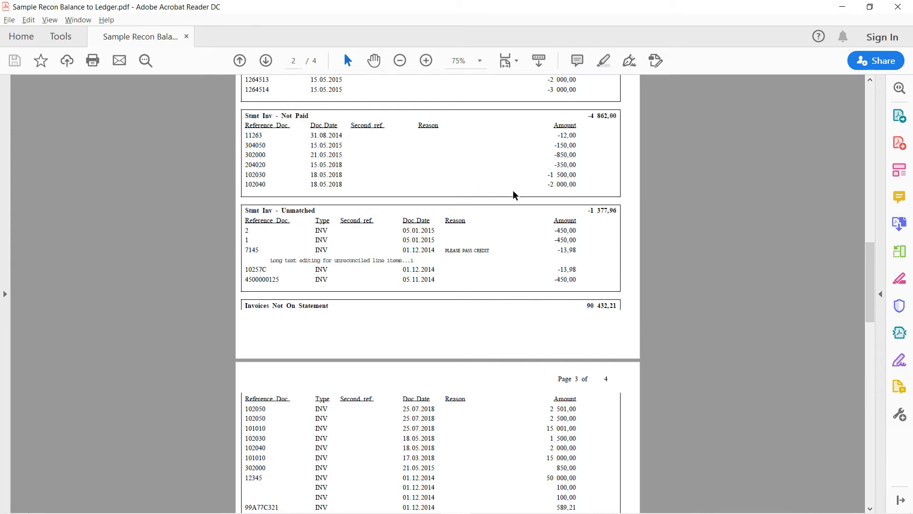
pyautogui.doubleClick(282, 260)
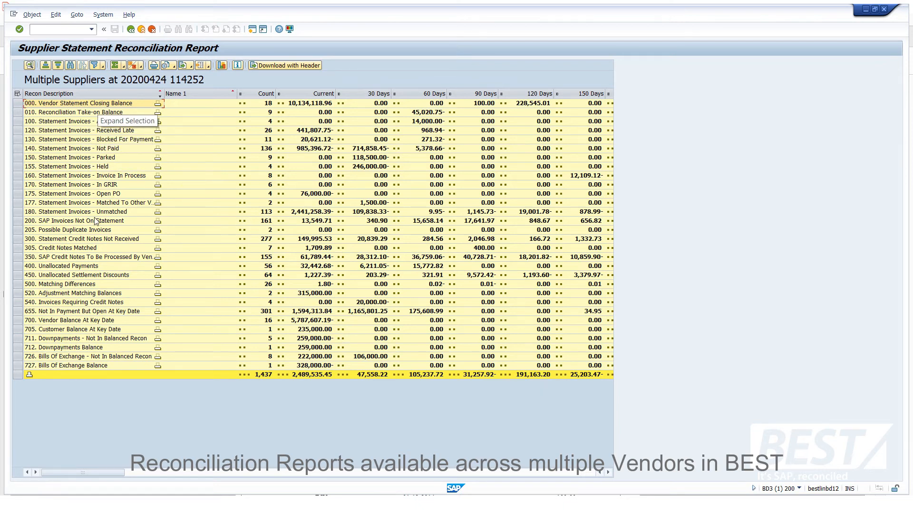
pyautogui.moveTo(108, 466)
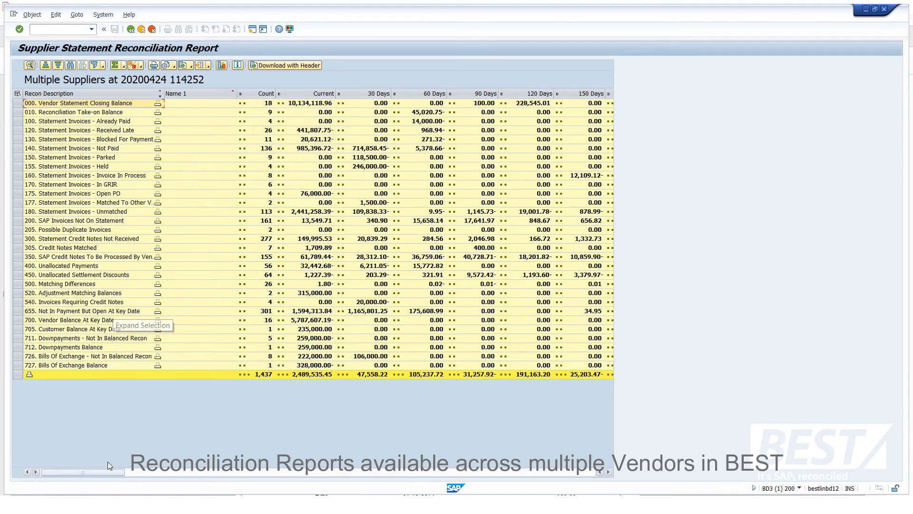
pyautogui.moveTo(141, 399)
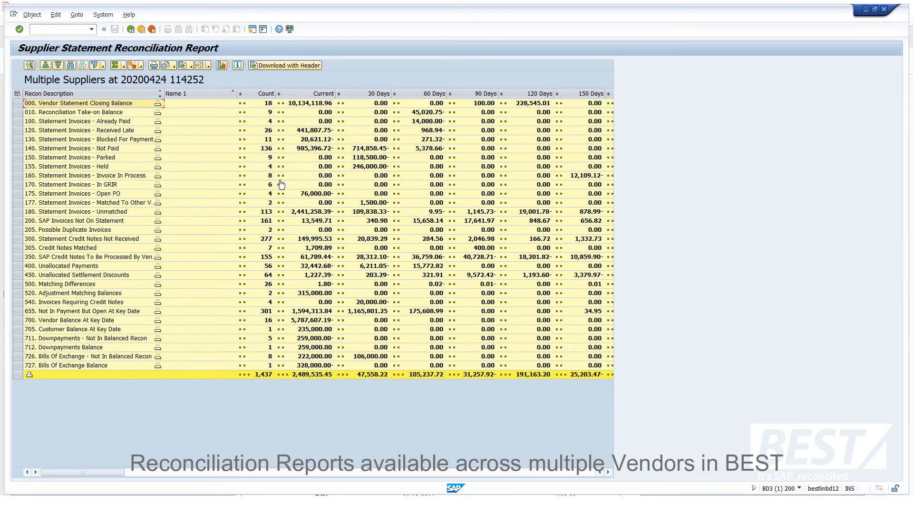
pyautogui.moveTo(447, 121)
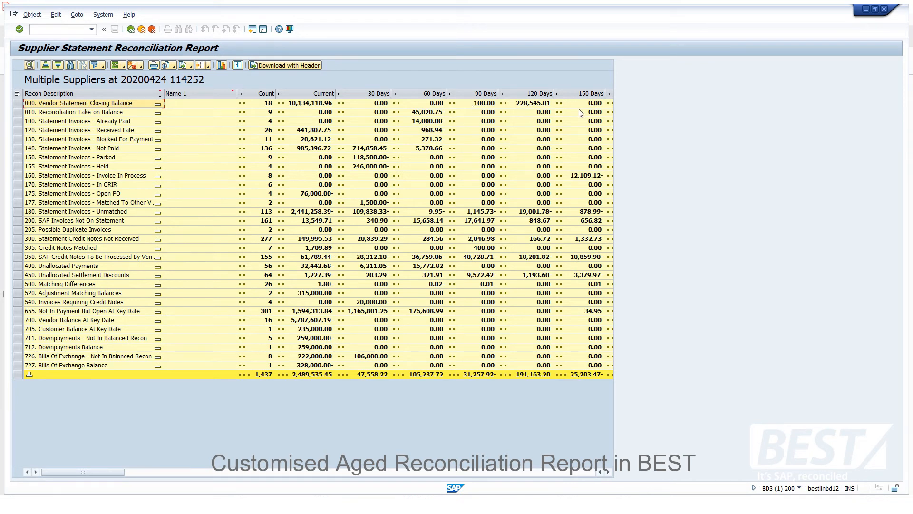
pyautogui.moveTo(701, 104)
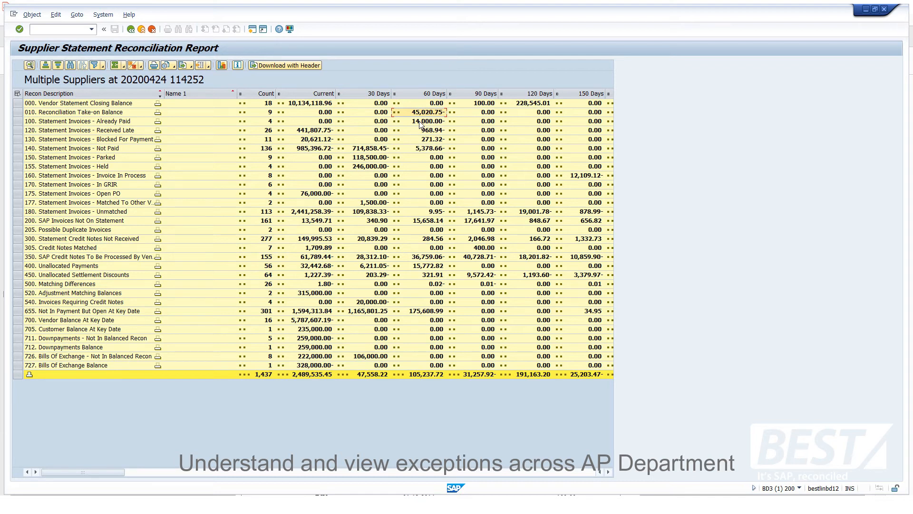
pyautogui.moveTo(394, 155)
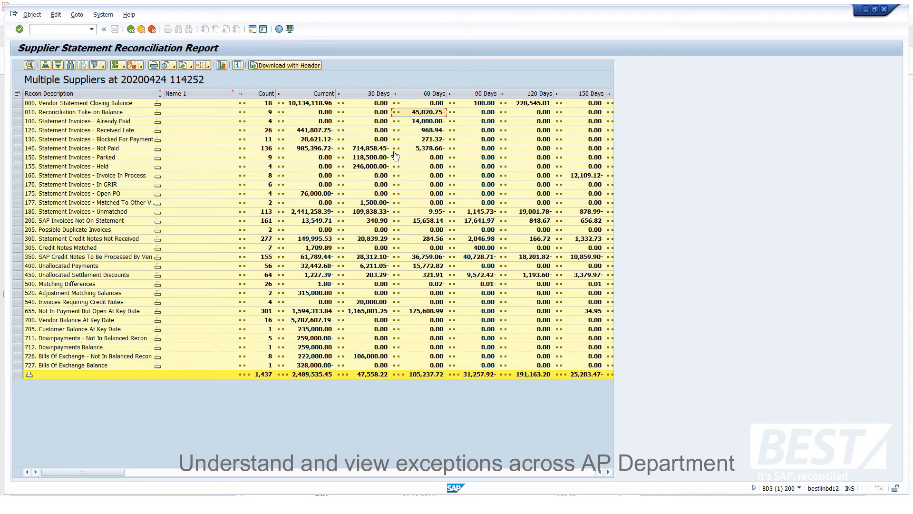
pyautogui.moveTo(484, 93)
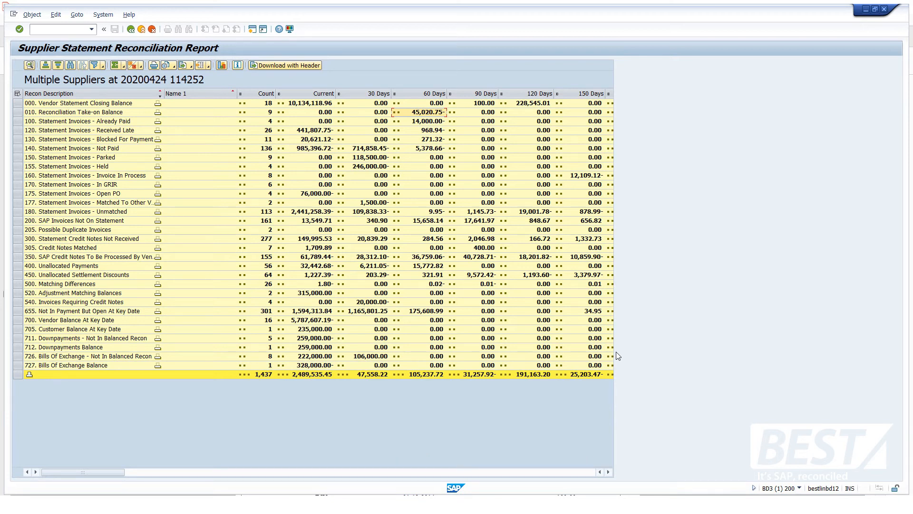
pyautogui.moveTo(11, 192)
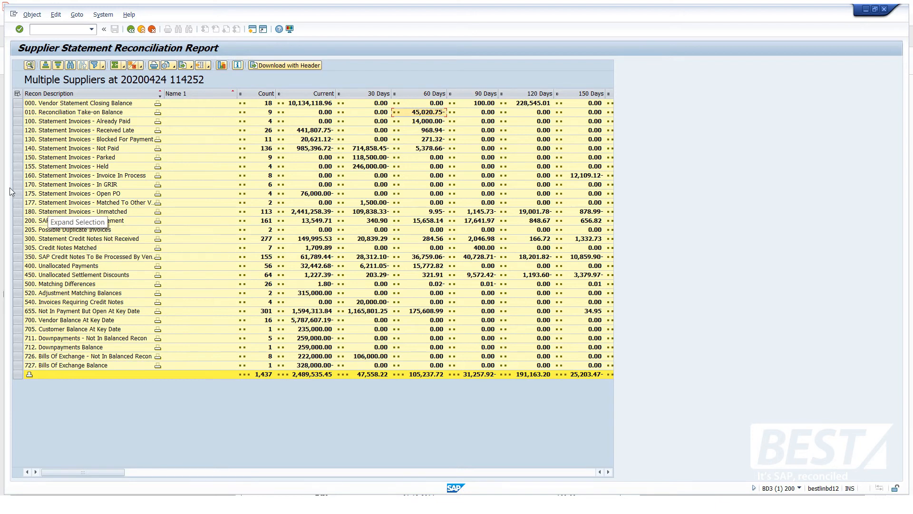
# - Select row 170 Statement Invoices – In GRIR for drill-down on the multi-supplier report
pyautogui.click(75, 185)
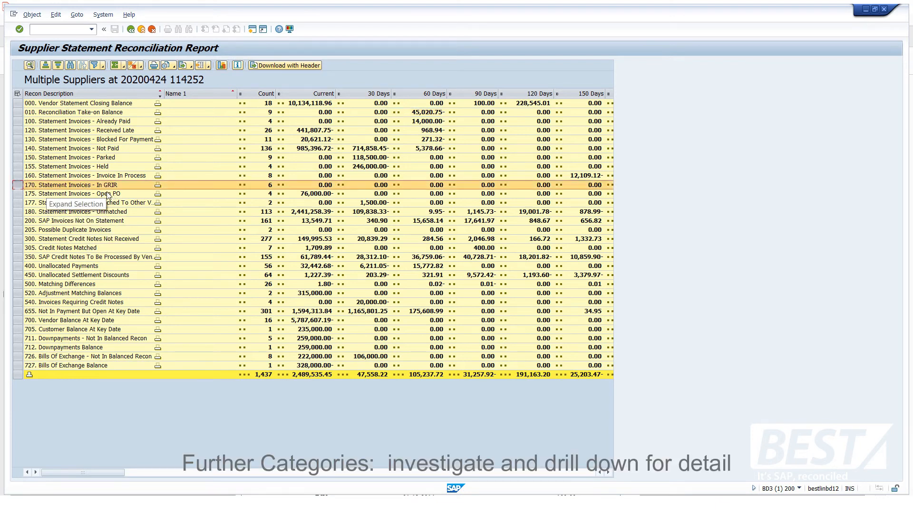
pyautogui.moveTo(158, 194)
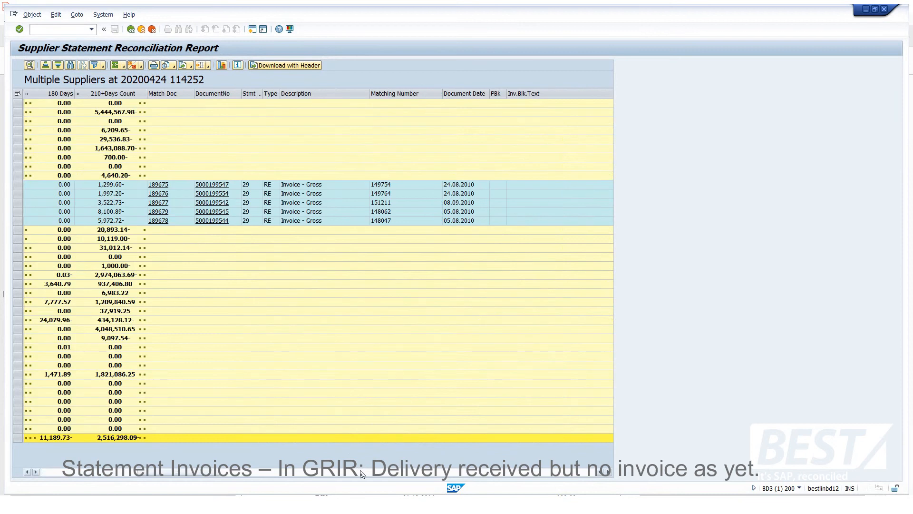
pyautogui.click(213, 184)
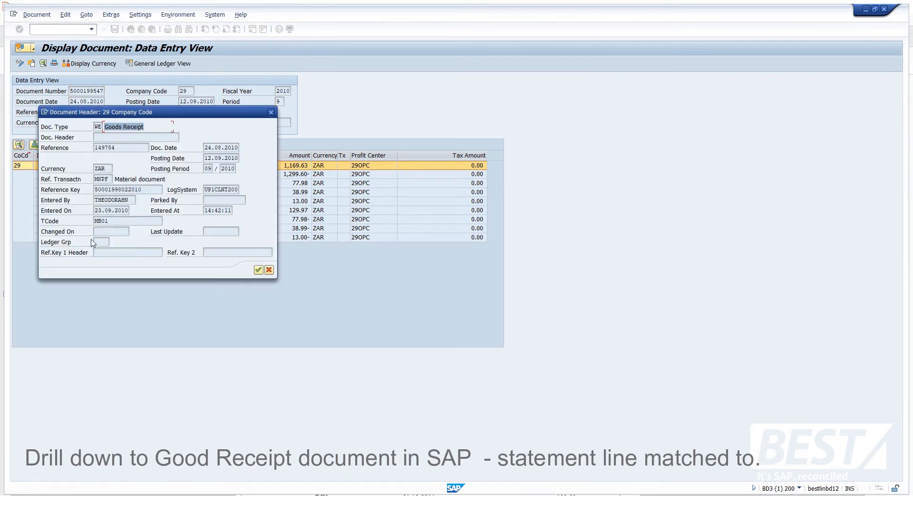
pyautogui.moveTo(182, 273)
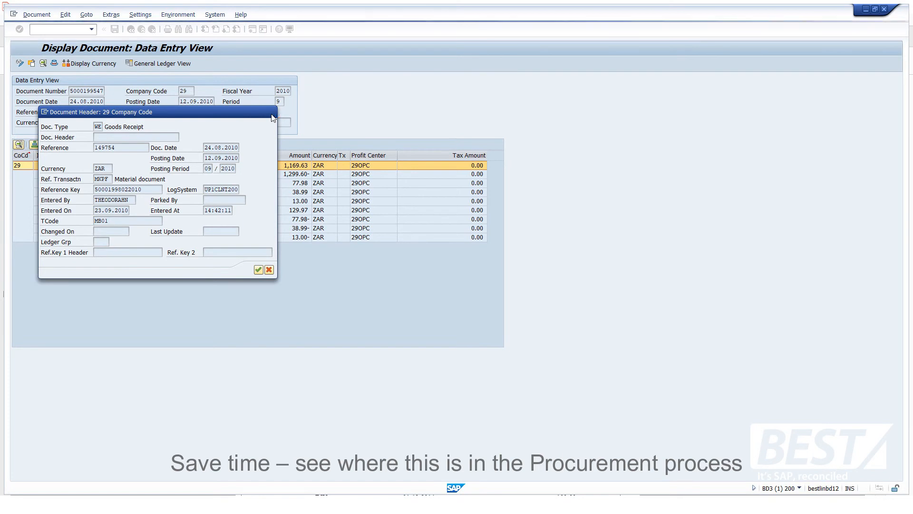
pyautogui.click(268, 269)
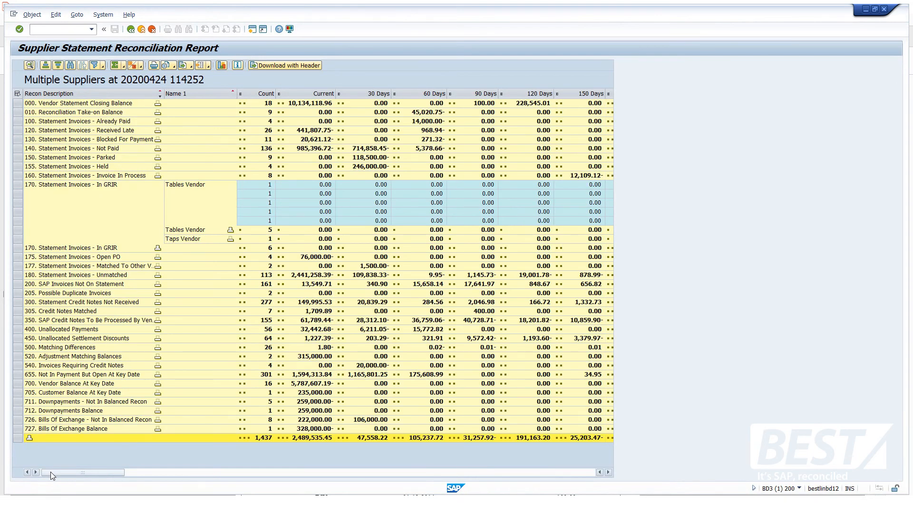
pyautogui.moveTo(76, 256)
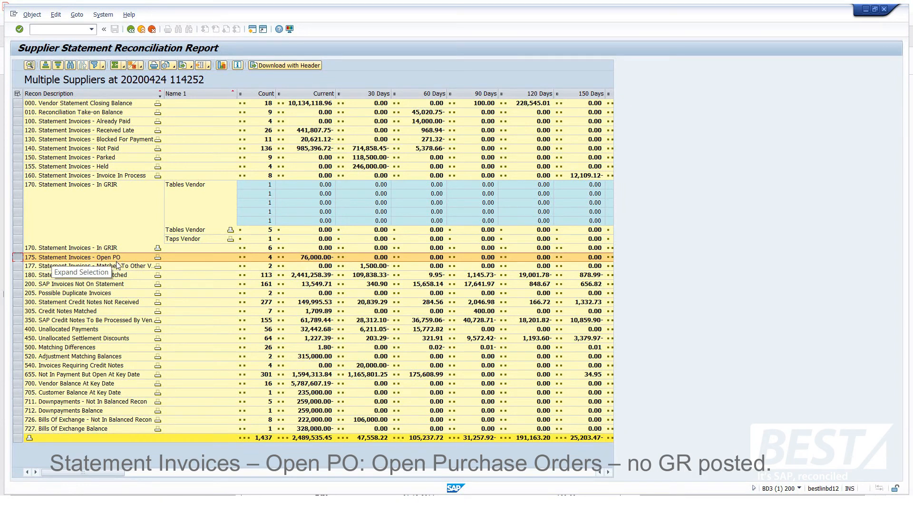
pyautogui.moveTo(148, 305)
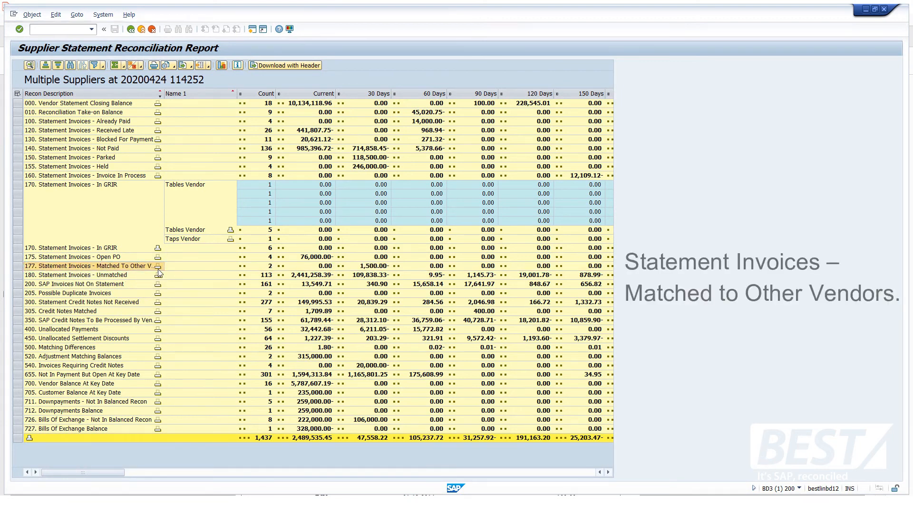
# - Expand Matched To Other Vendors by vendor and reach the invoice line's match document 195839
pyautogui.click(158, 265)
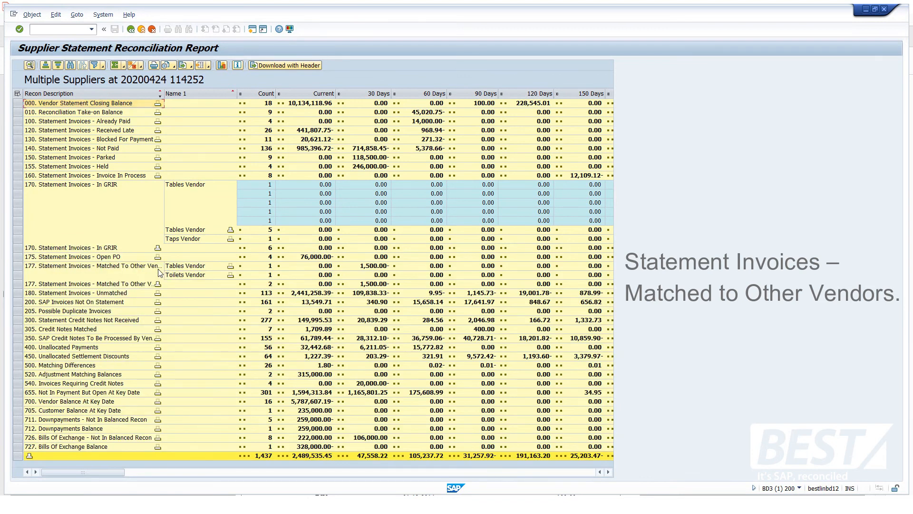
pyautogui.moveTo(231, 268)
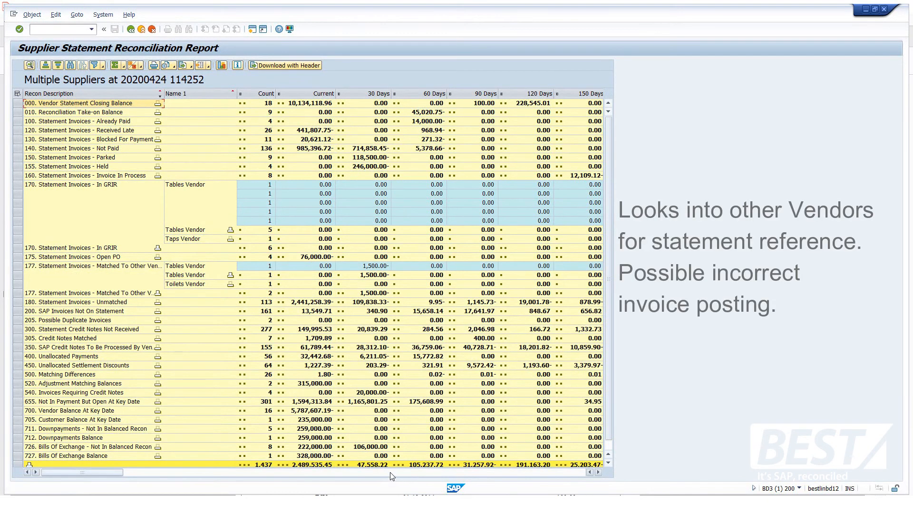
pyautogui.hscroll(3)
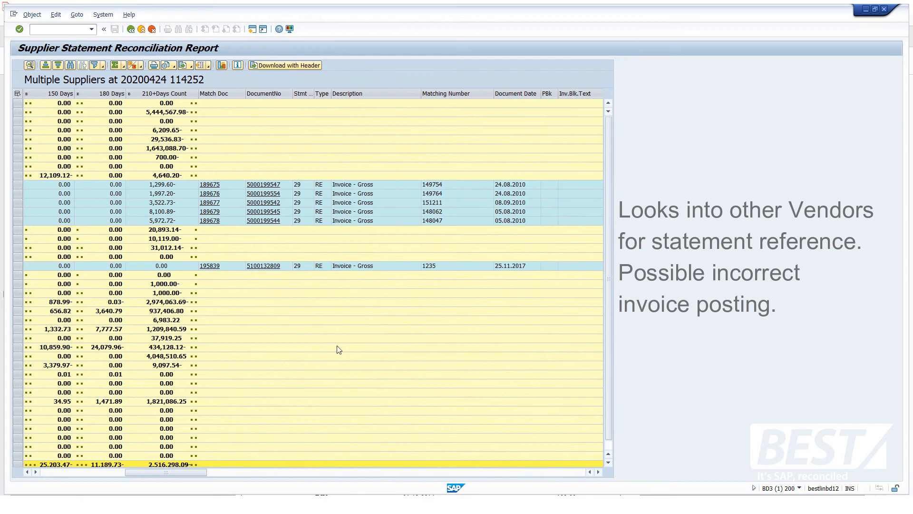
pyautogui.moveTo(261, 343)
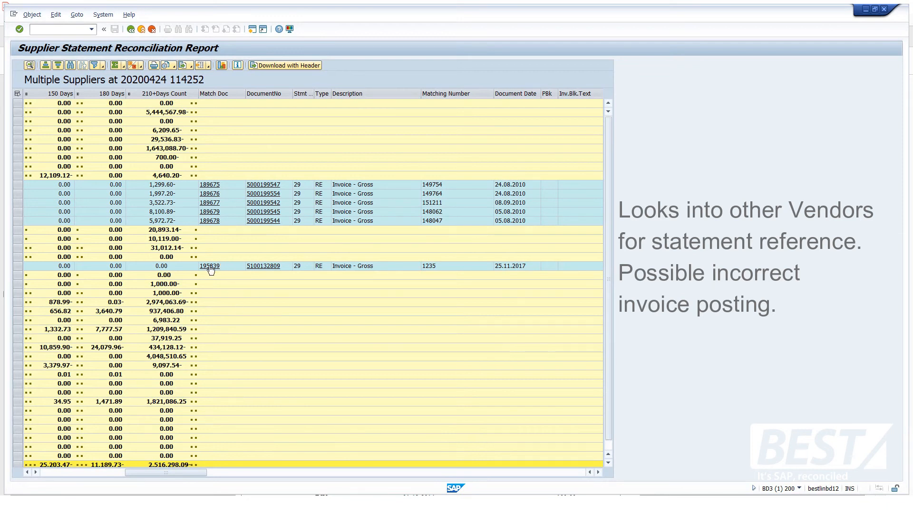
pyautogui.click(209, 265)
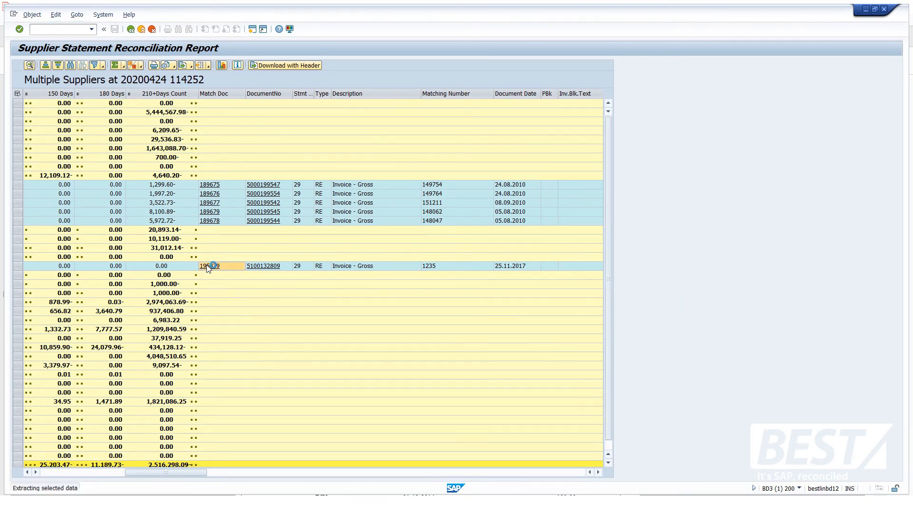
pyautogui.click(210, 265)
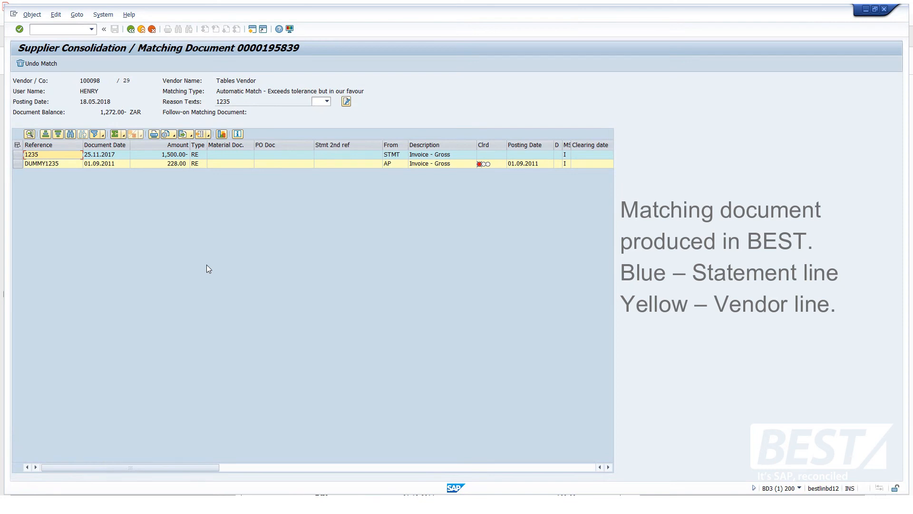
pyautogui.moveTo(154, 218)
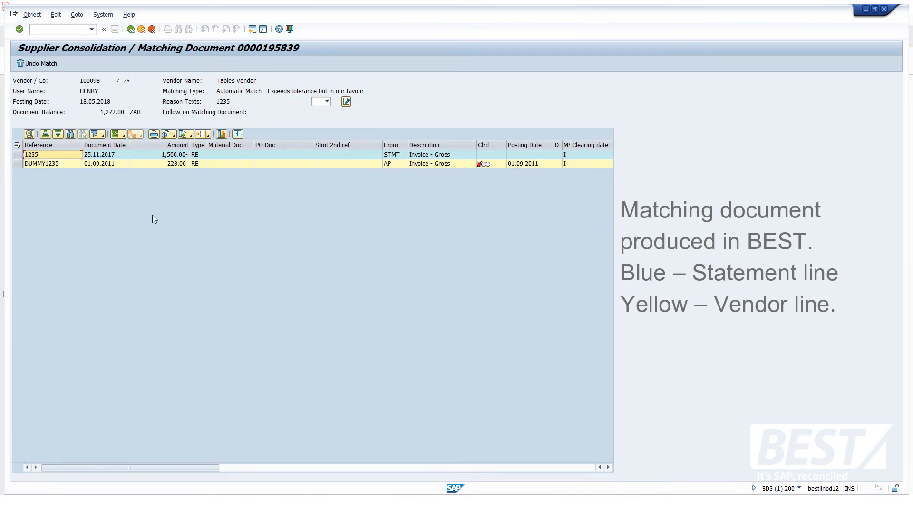
pyautogui.click(230, 154)
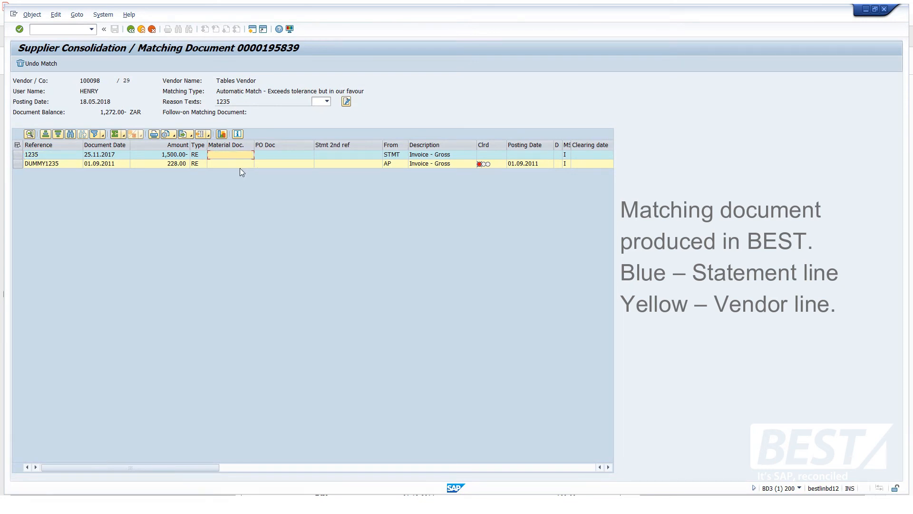
pyautogui.click(230, 164)
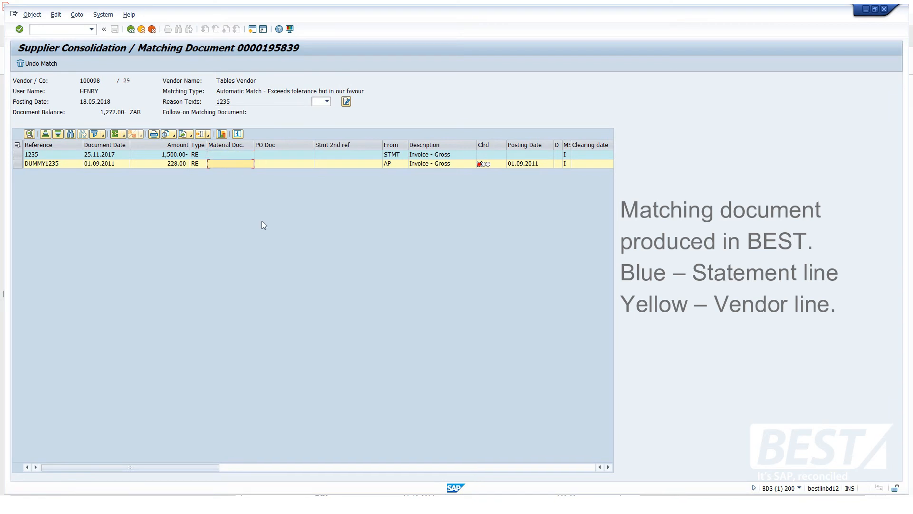
pyautogui.hscroll(3)
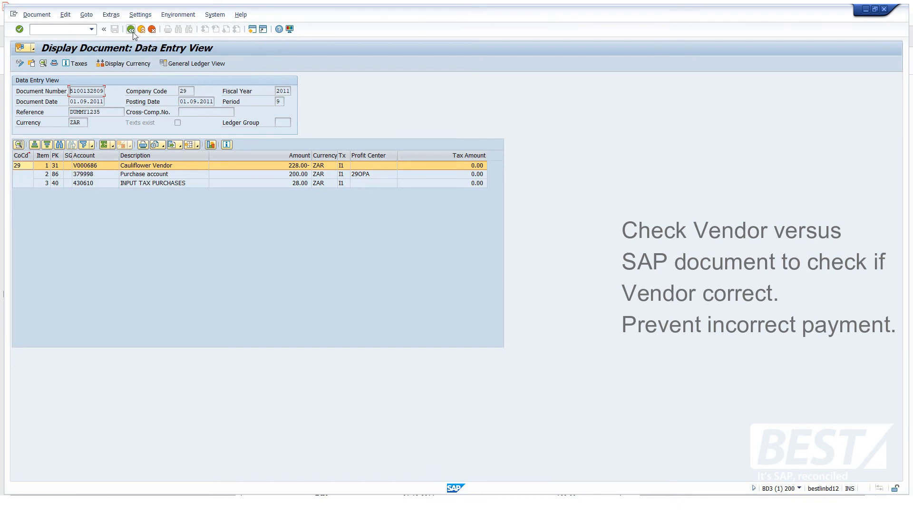
pyautogui.click(131, 29)
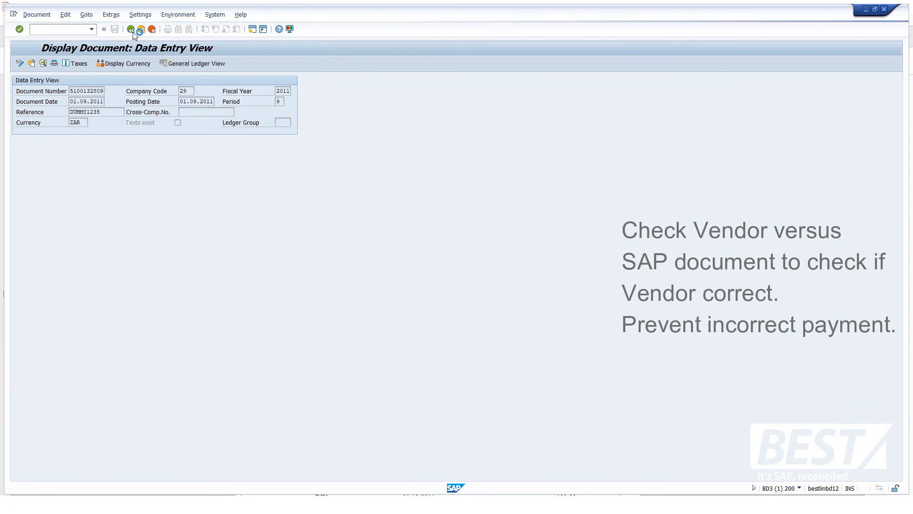
pyautogui.click(131, 29)
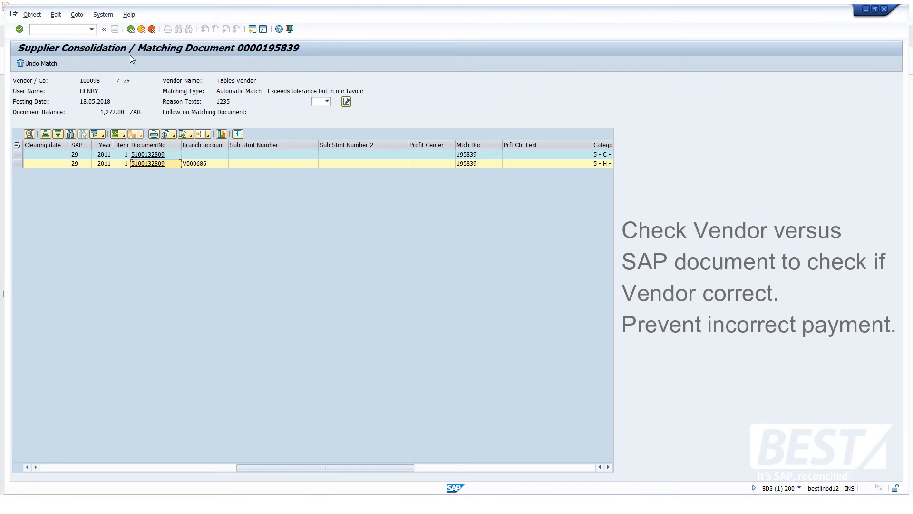
pyautogui.click(133, 29)
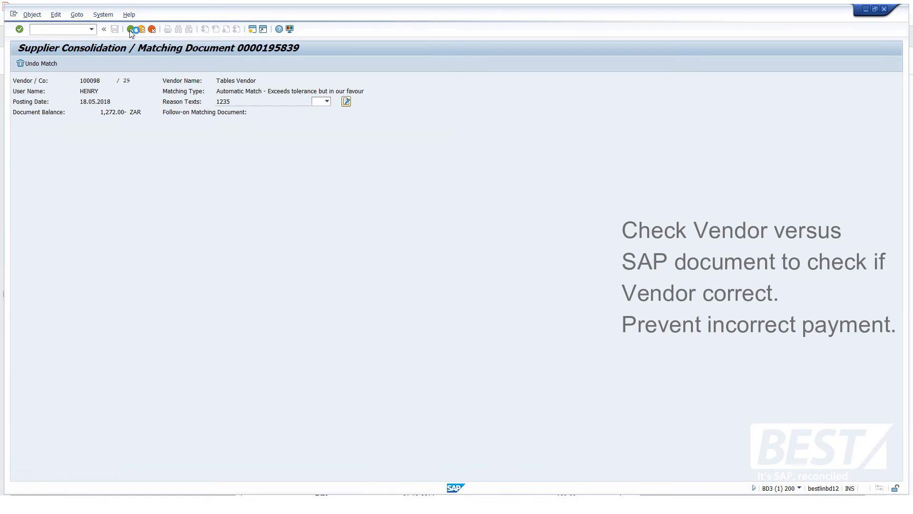
pyautogui.click(130, 29)
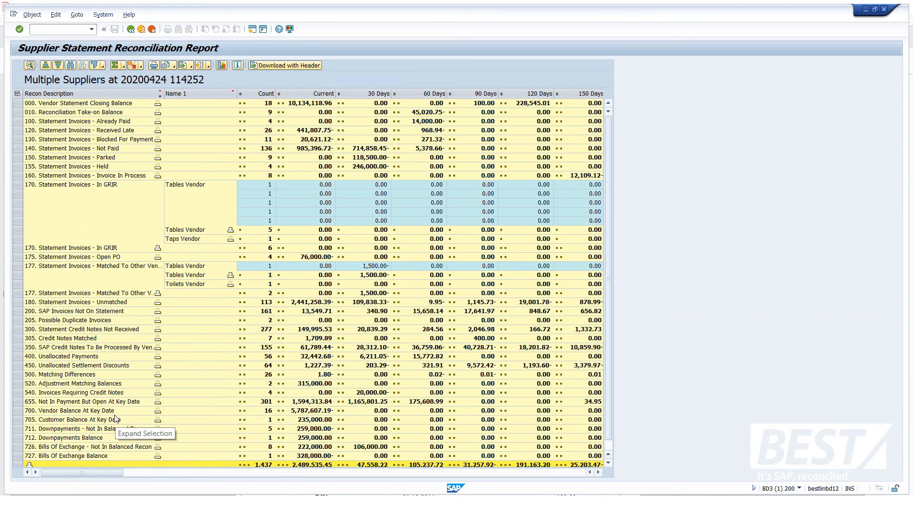
pyautogui.moveTo(70, 321)
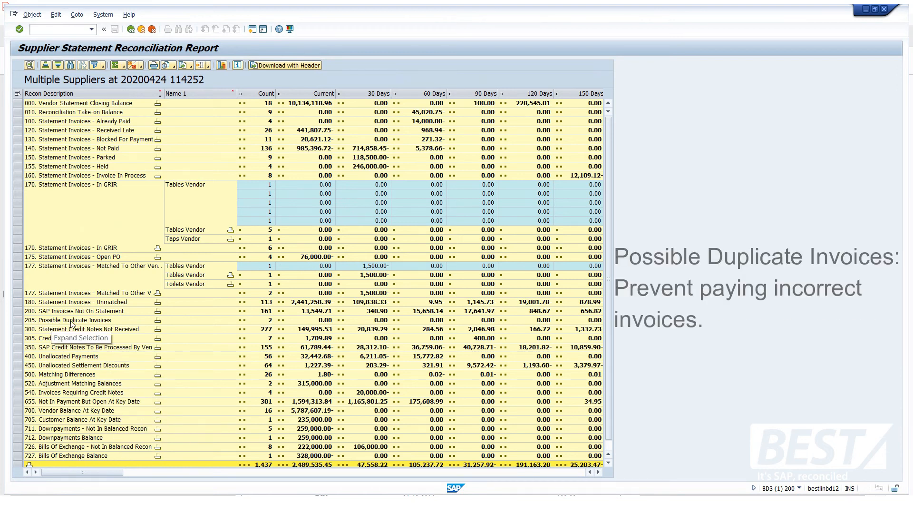
# - Expand Possible Duplicate Invoices by vendor and compare the two invoices' matching number 40354462
pyautogui.click(157, 324)
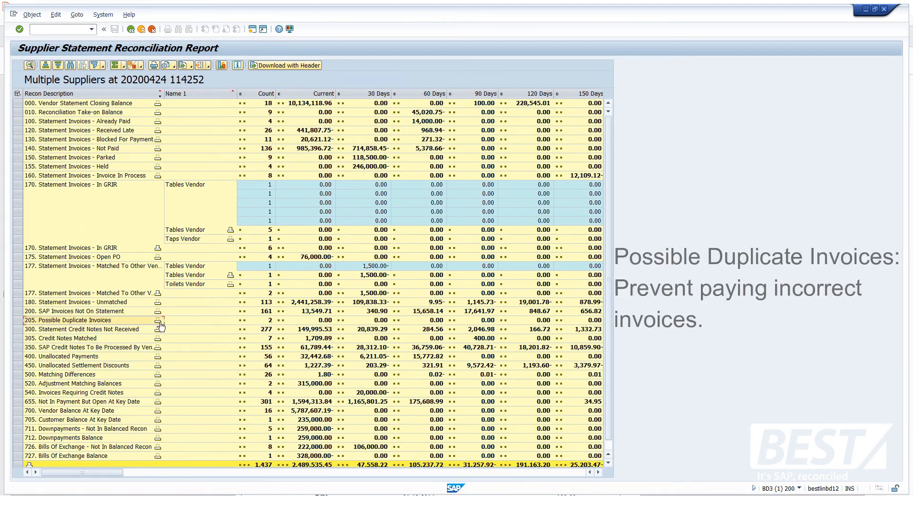
pyautogui.click(157, 320)
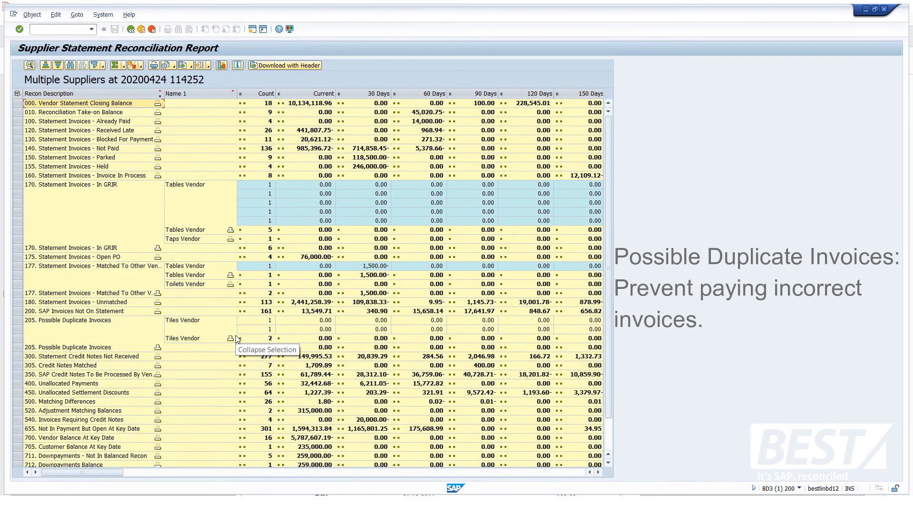
pyautogui.moveTo(384, 472)
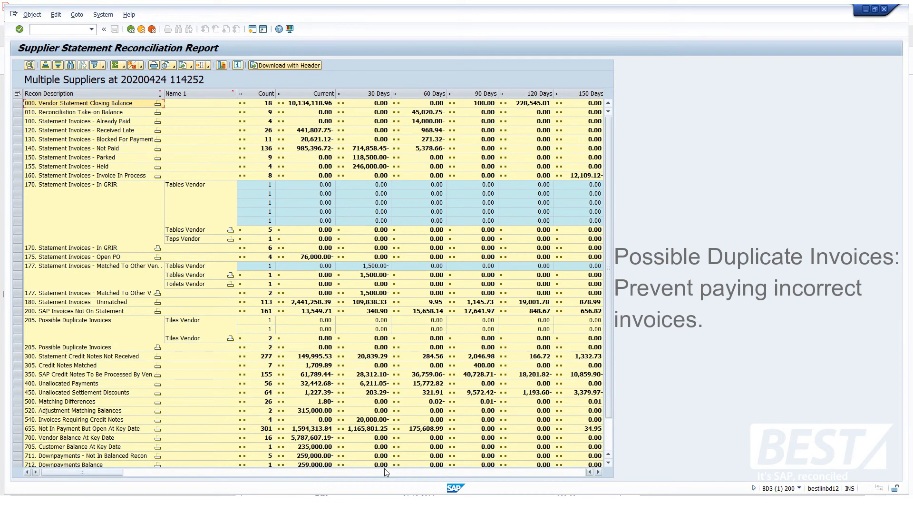
pyautogui.hscroll(3)
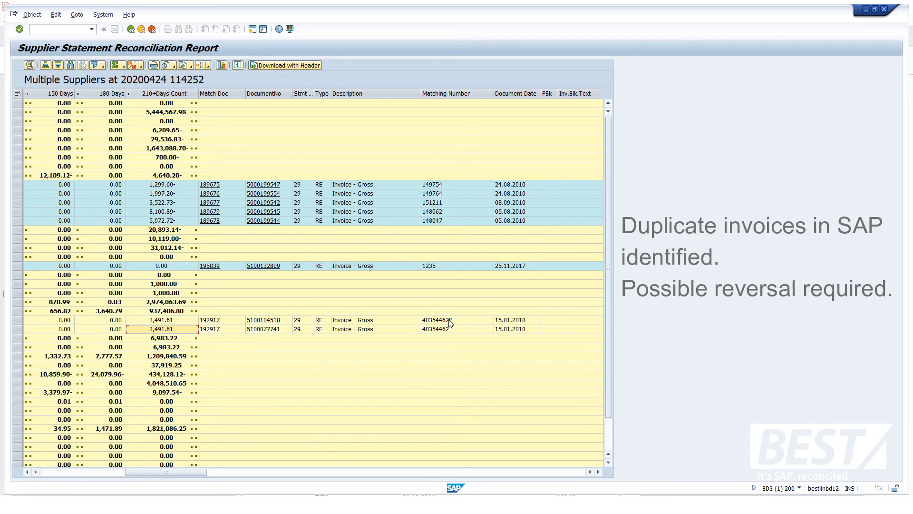
pyautogui.click(457, 328)
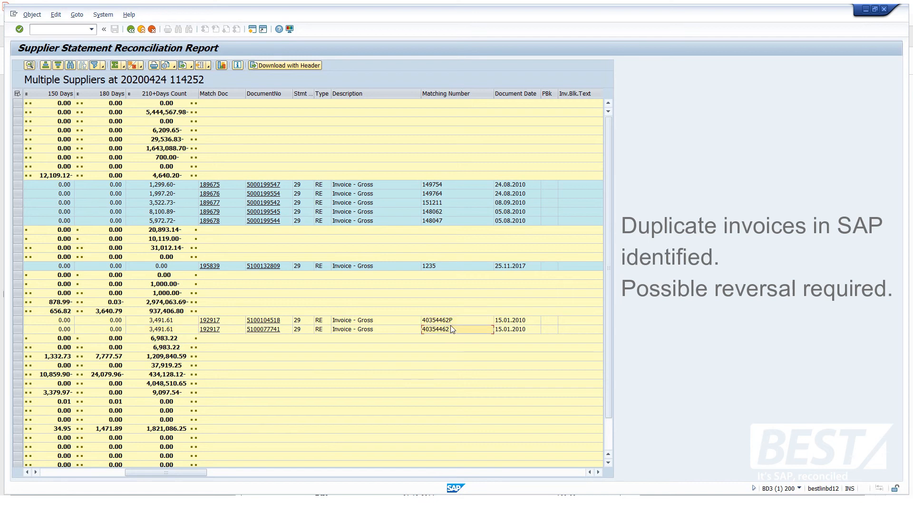
pyautogui.moveTo(459, 329)
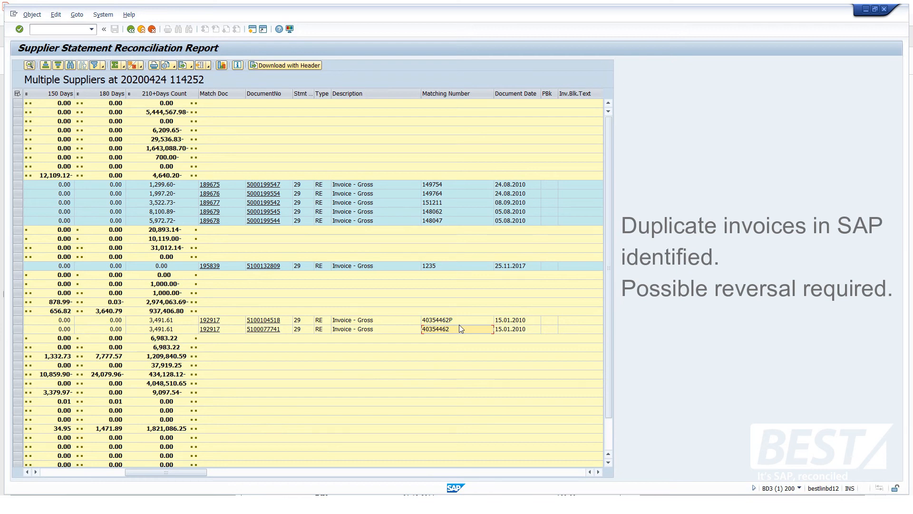
pyautogui.moveTo(453, 324)
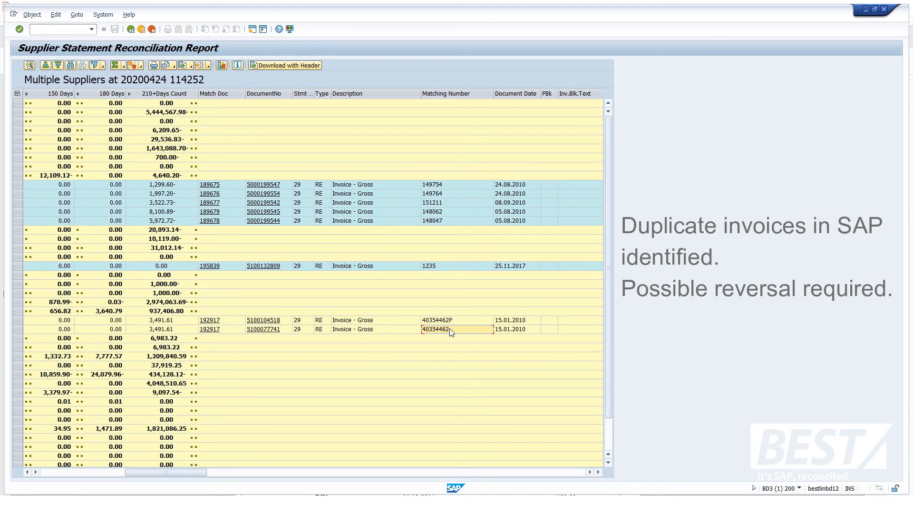
pyautogui.moveTo(300, 302)
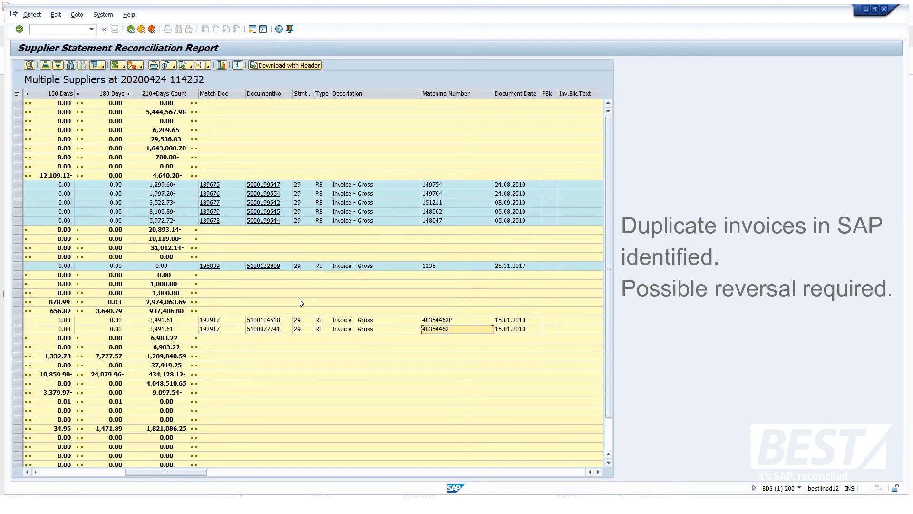
pyautogui.moveTo(245, 390)
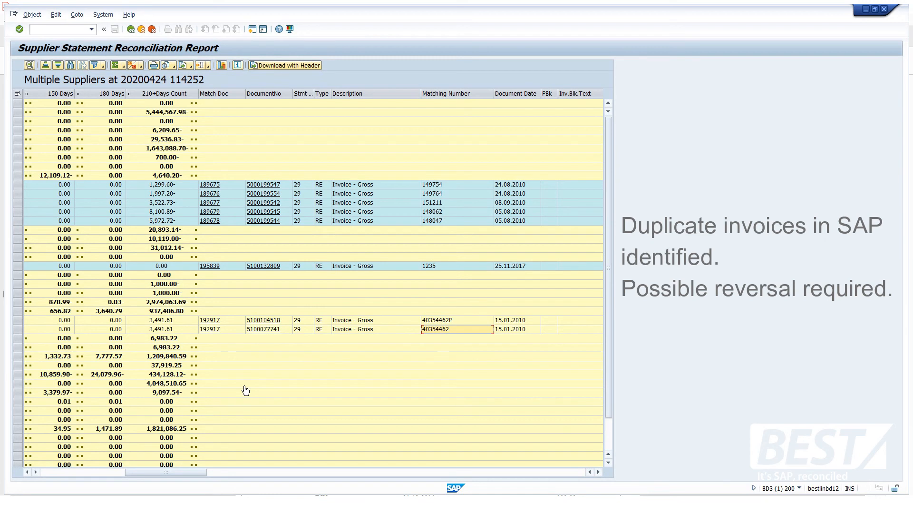
pyautogui.moveTo(100, 478)
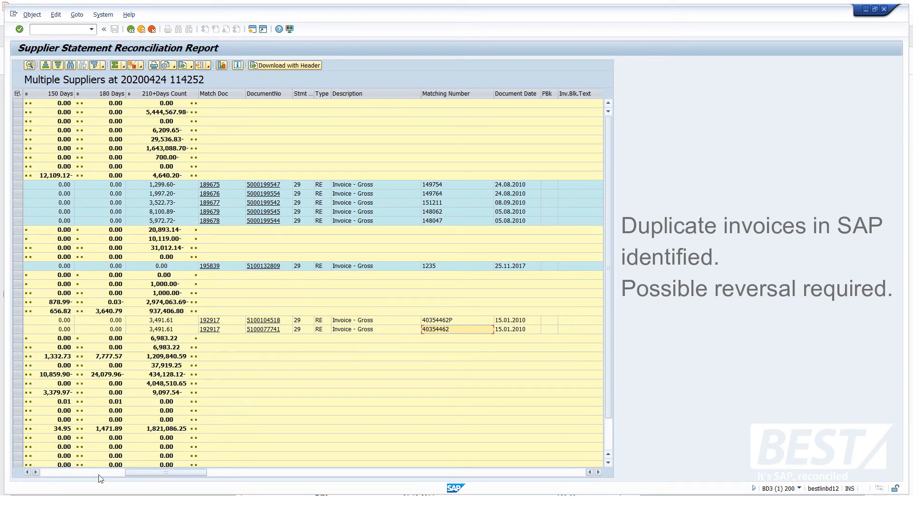
pyautogui.moveTo(81, 476)
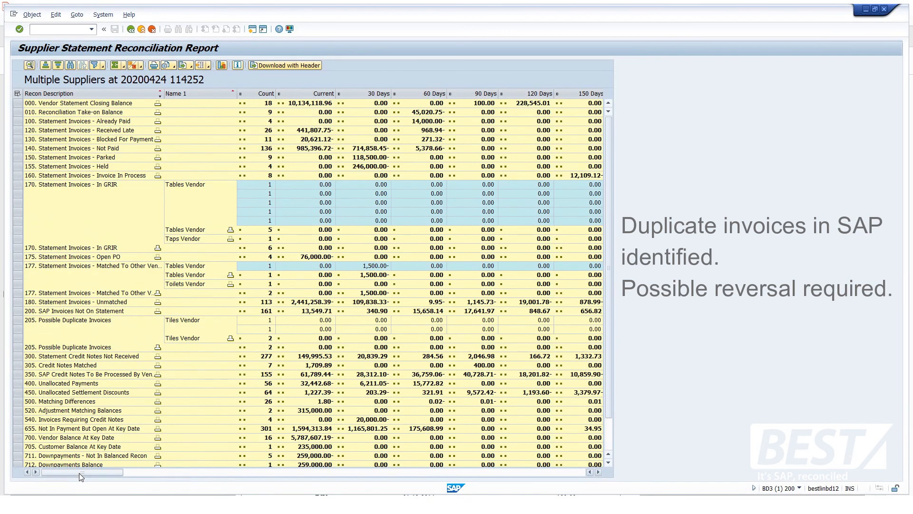
pyautogui.moveTo(99, 432)
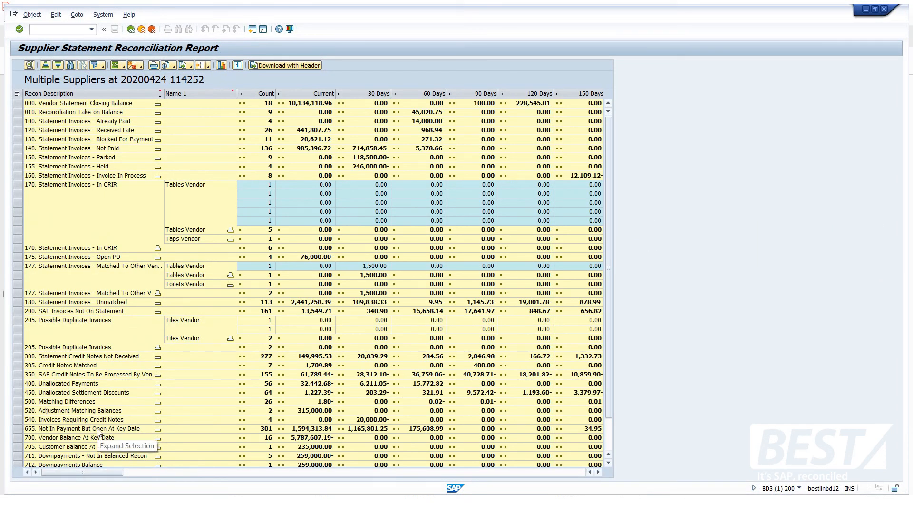
pyautogui.moveTo(93, 389)
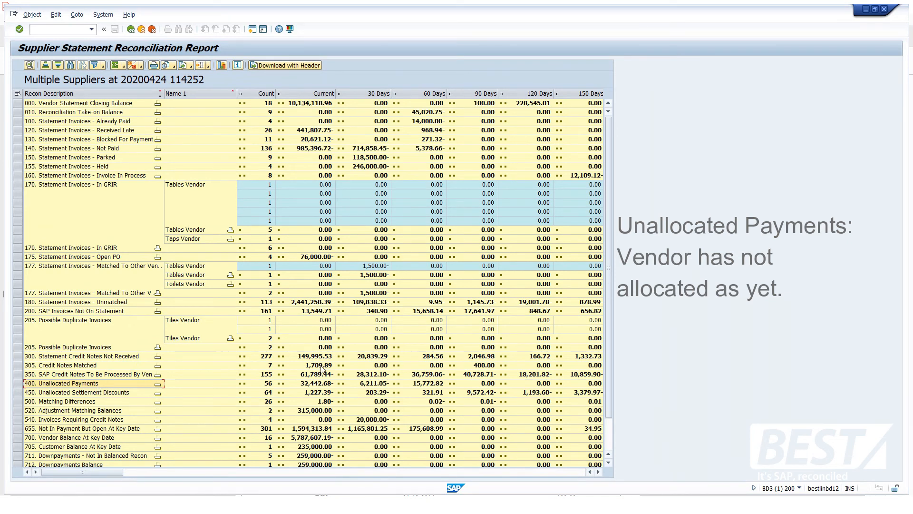
pyautogui.moveTo(560, 383)
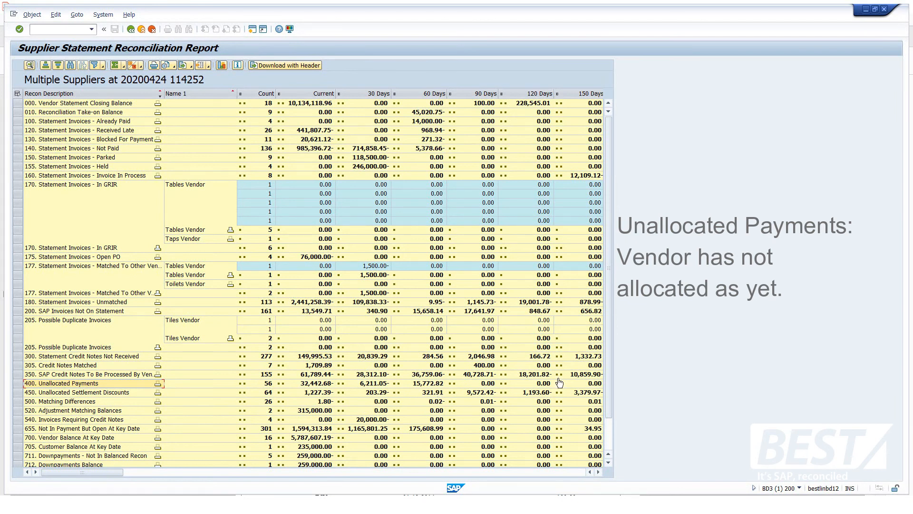
pyautogui.moveTo(505, 414)
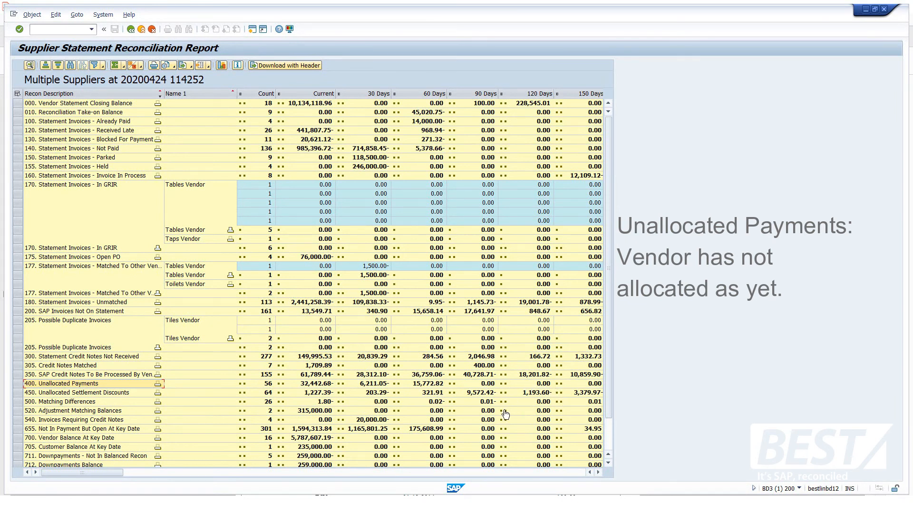
pyautogui.moveTo(291, 430)
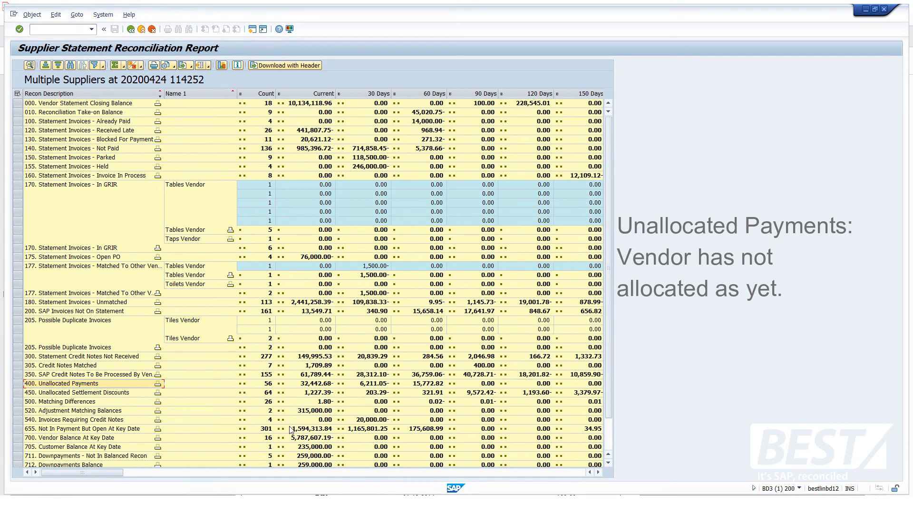
pyautogui.moveTo(115, 455)
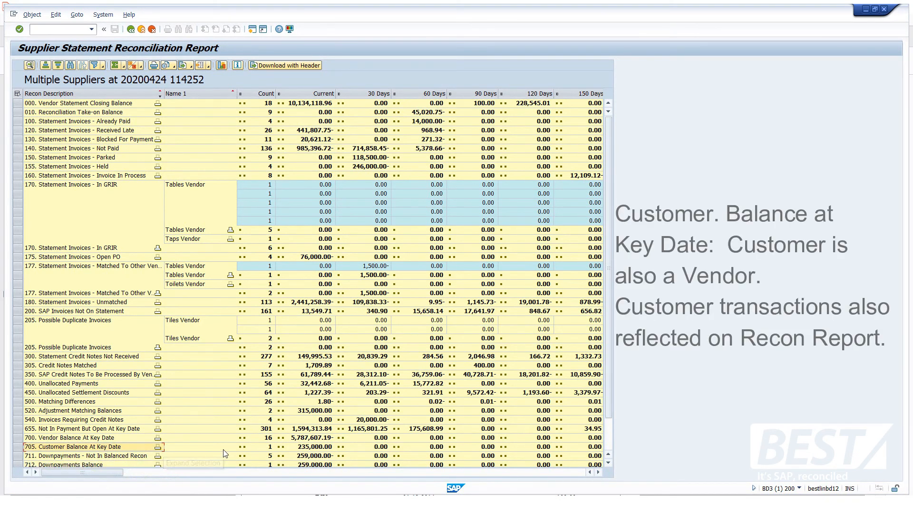
pyautogui.moveTo(698, 405)
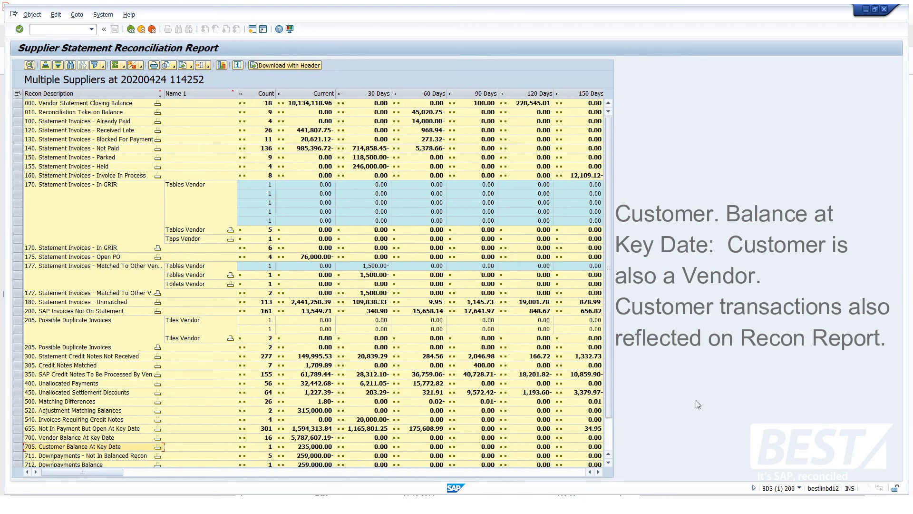
pyautogui.moveTo(690, 406)
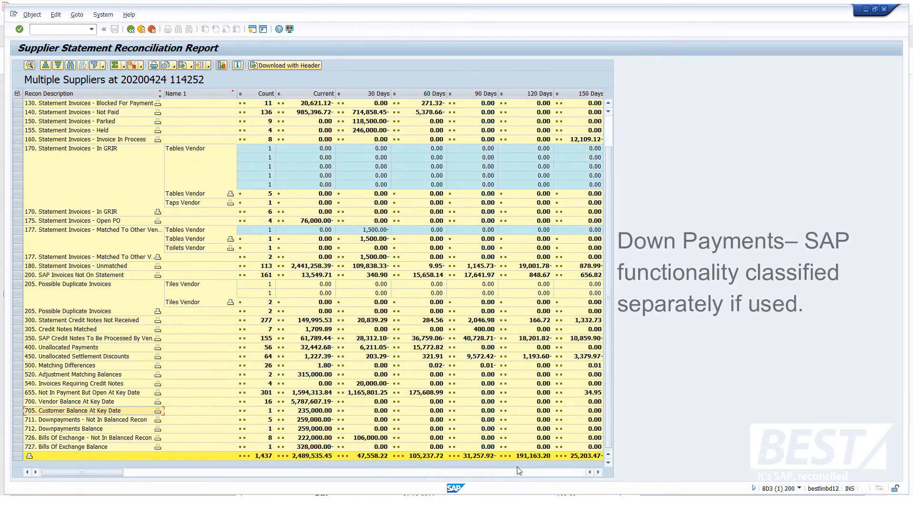
# - Select the Downpayments – Not In Balanced Recon category row
pyautogui.click(81, 419)
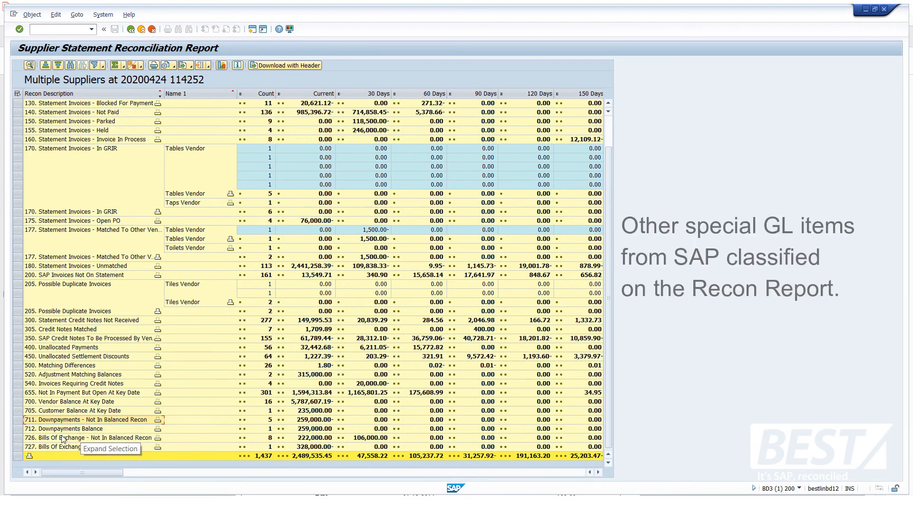
pyautogui.moveTo(106, 372)
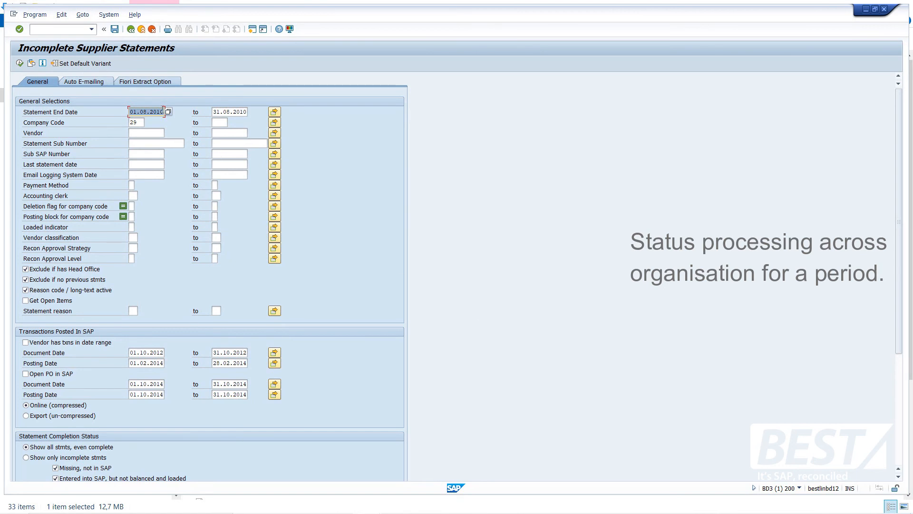
pyautogui.click(229, 111)
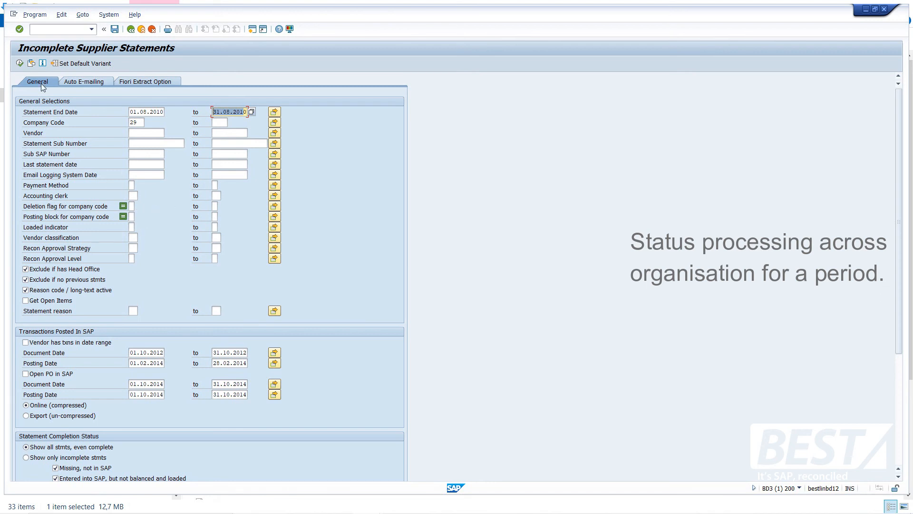
pyautogui.click(20, 63)
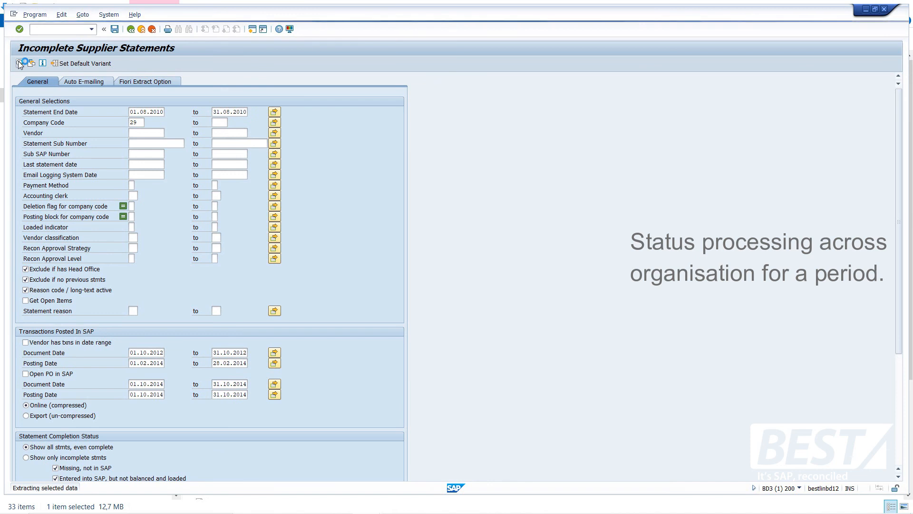
pyautogui.click(19, 63)
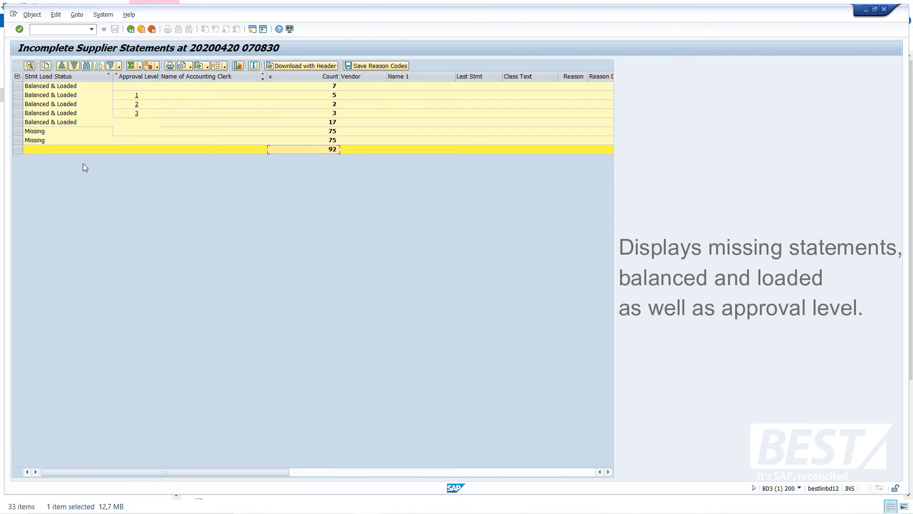
# - Select the approval level 1 total row and bring up the Subtotals drilldown menu
pyautogui.click(17, 140)
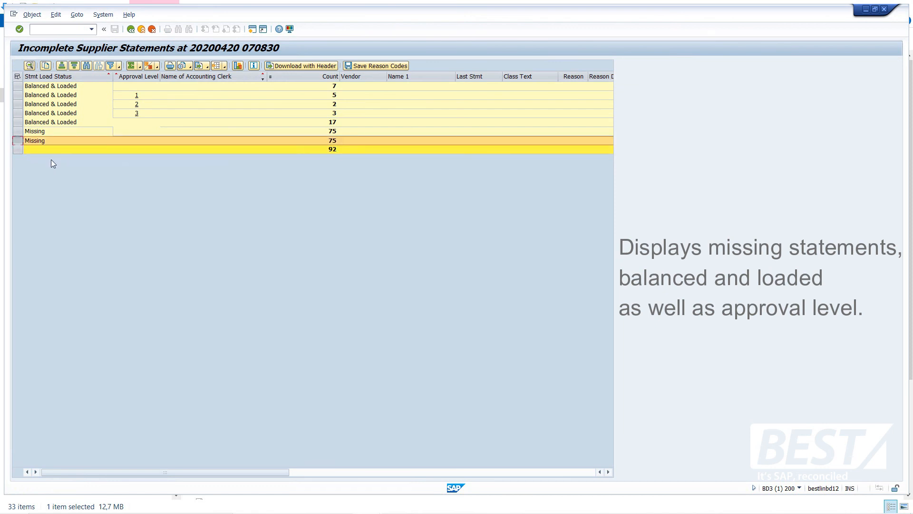
pyautogui.click(18, 122)
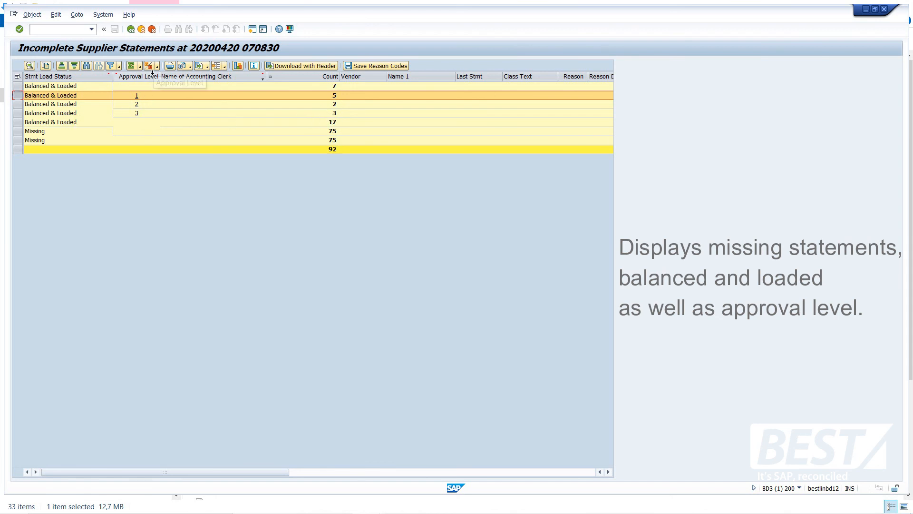
pyautogui.click(148, 65)
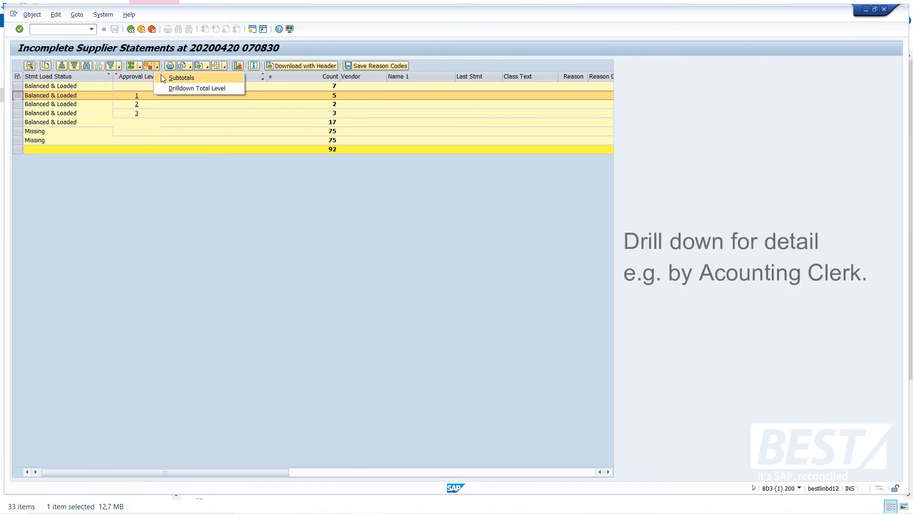
# - Set the drilldown total level to Accounting Clerk so totals break down by clerk
pyautogui.click(197, 88)
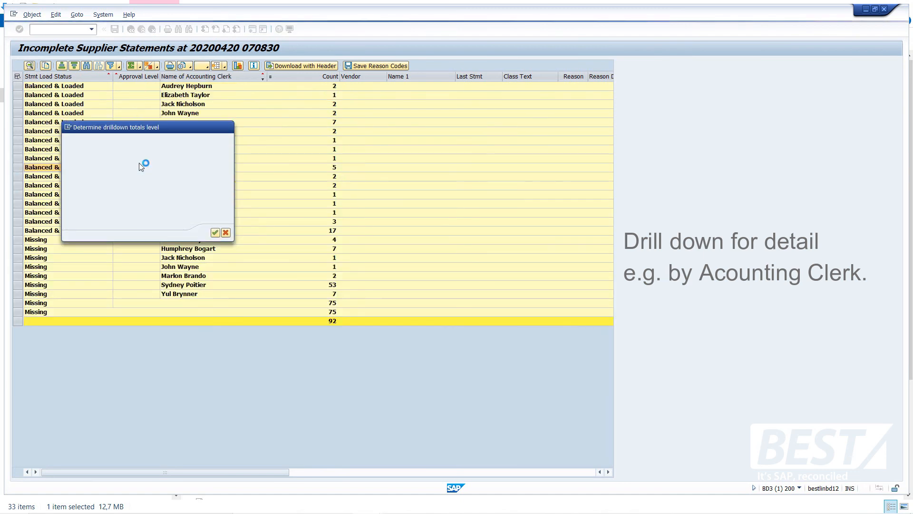
pyautogui.click(214, 233)
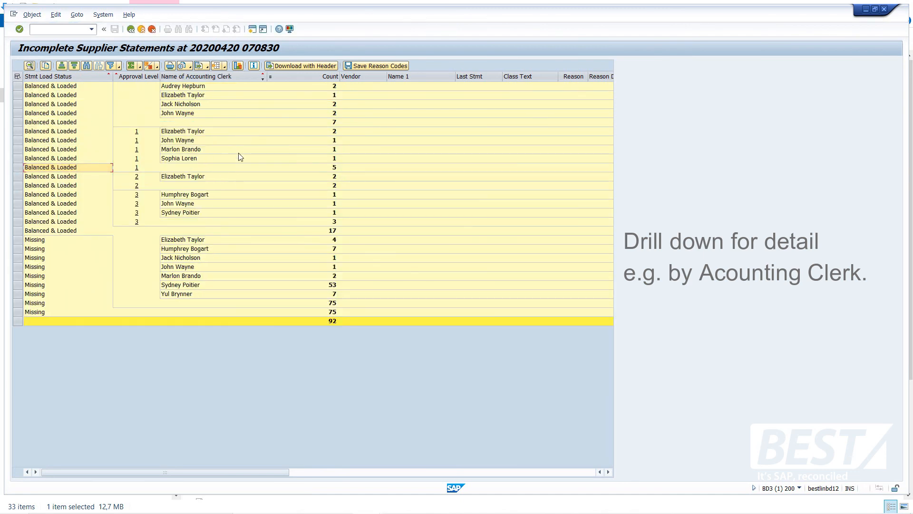
pyautogui.moveTo(229, 268)
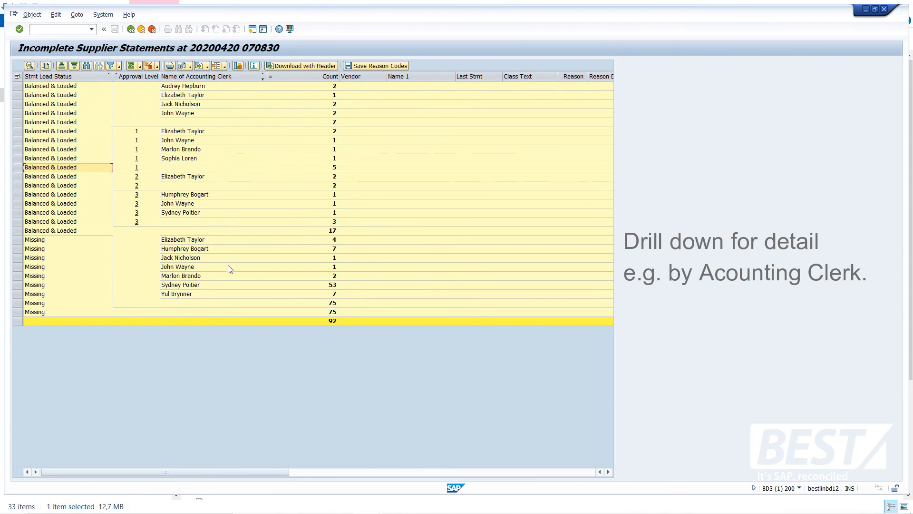
pyautogui.moveTo(207, 308)
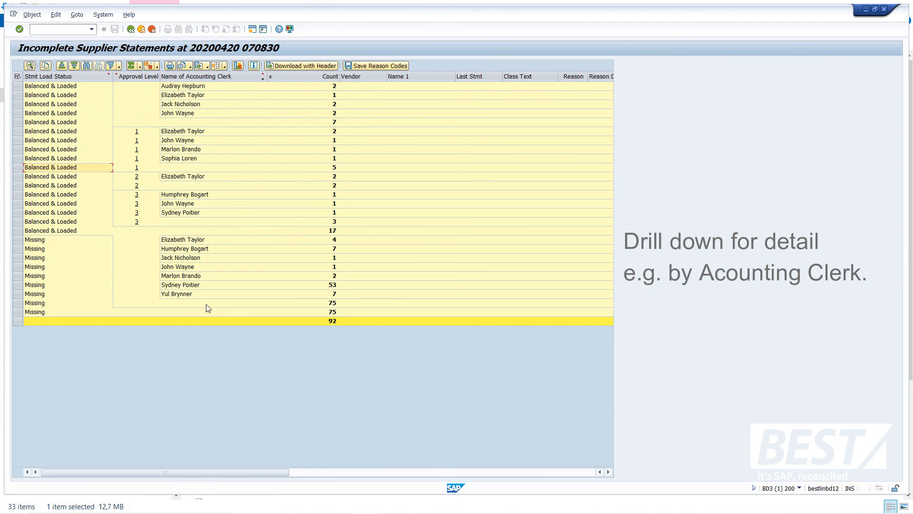
pyautogui.moveTo(51, 260)
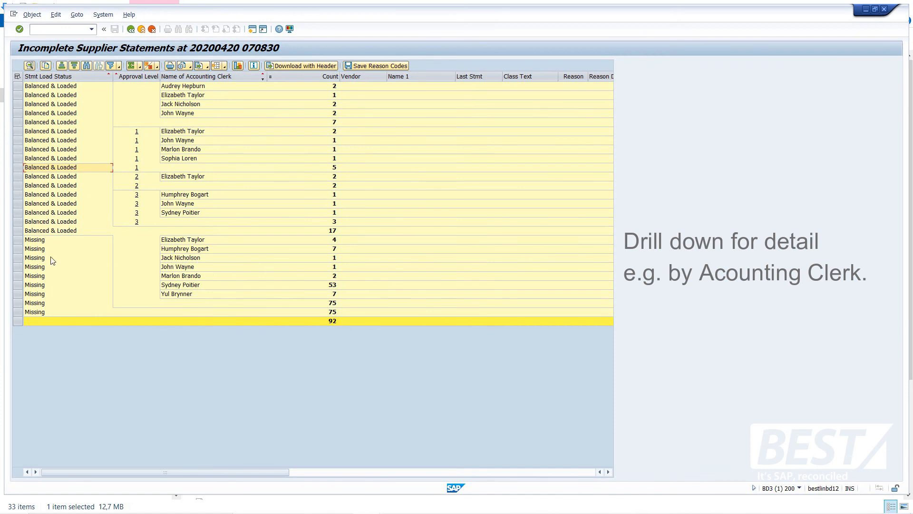
pyautogui.moveTo(96, 307)
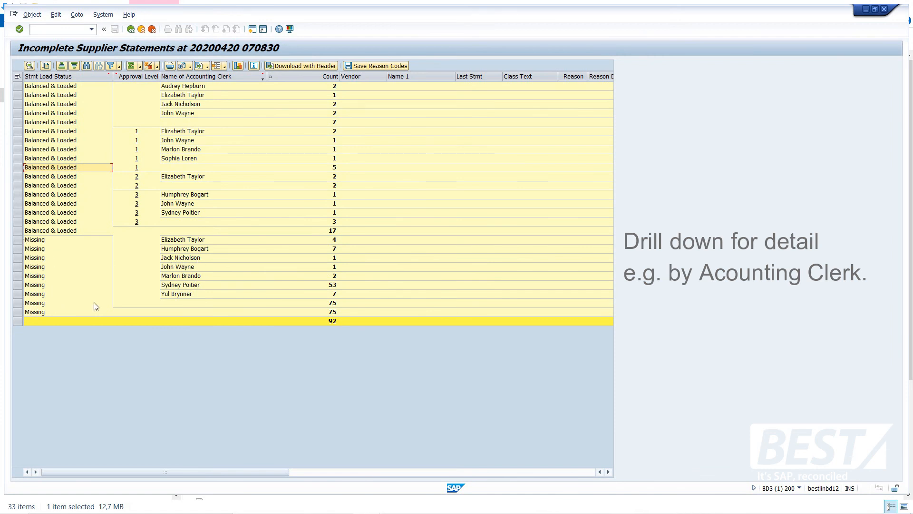
pyautogui.moveTo(208, 265)
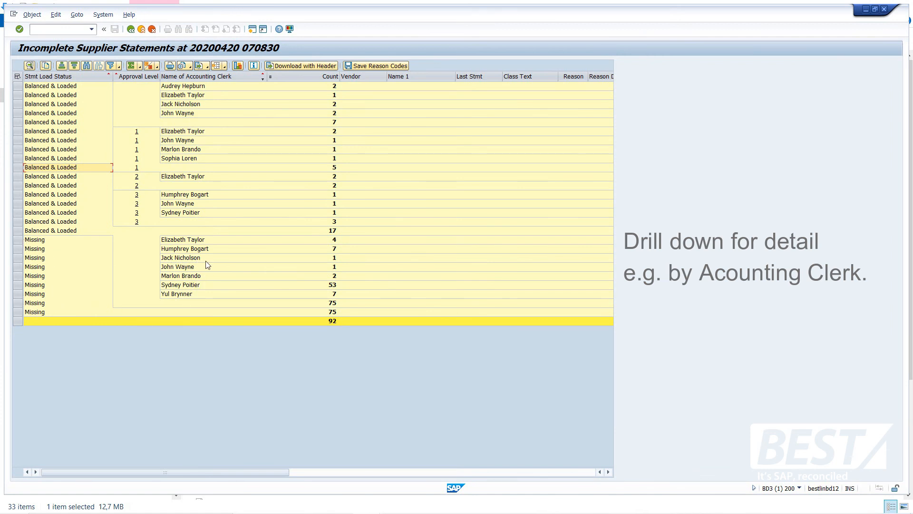
pyautogui.moveTo(172, 287)
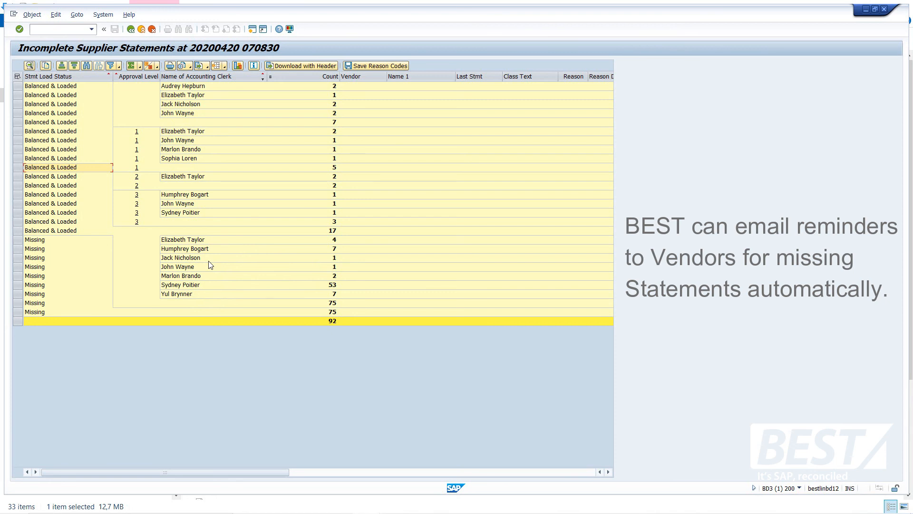
pyautogui.moveTo(160, 68)
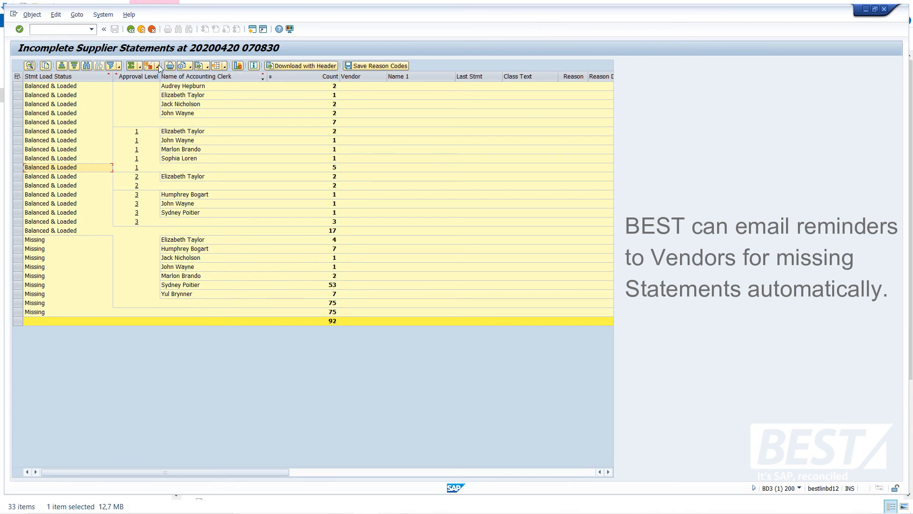
pyautogui.click(148, 66)
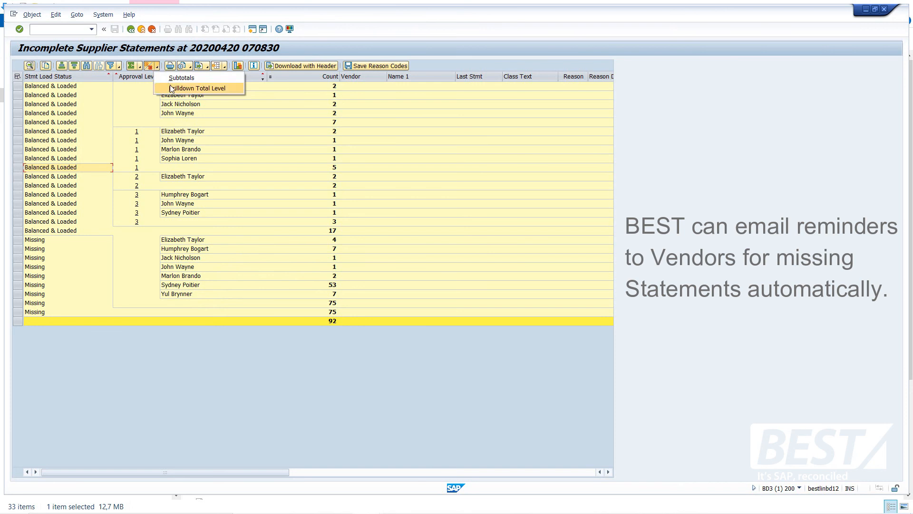
# - Set the drilldown total level to full detail, listing individual vendor statement lines
pyautogui.click(197, 88)
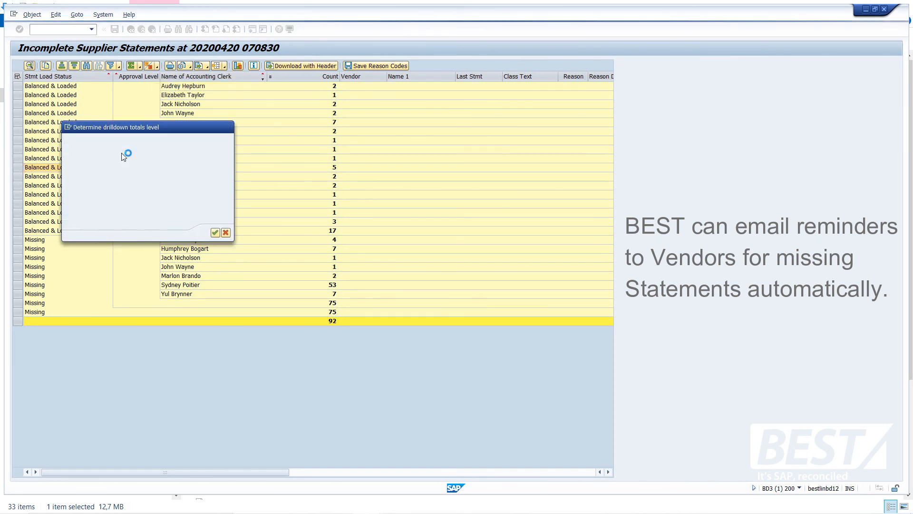
pyautogui.click(214, 231)
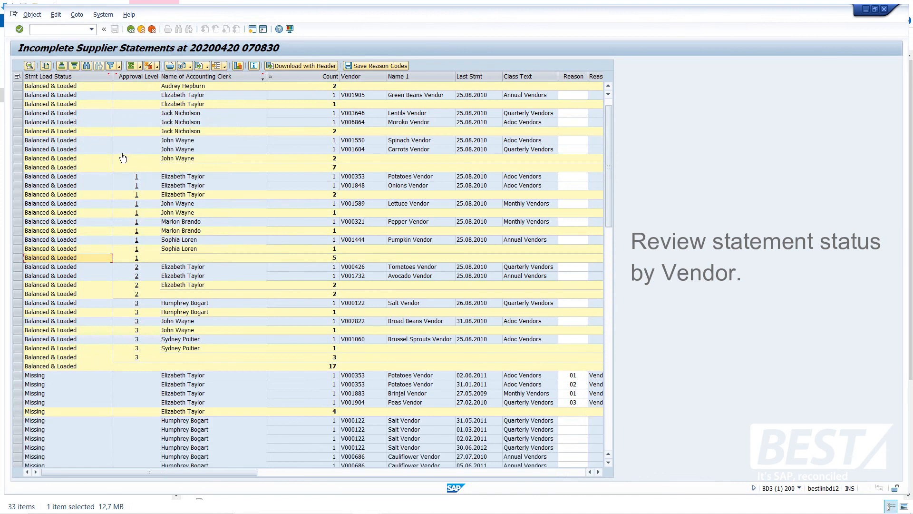
pyautogui.moveTo(376, 109)
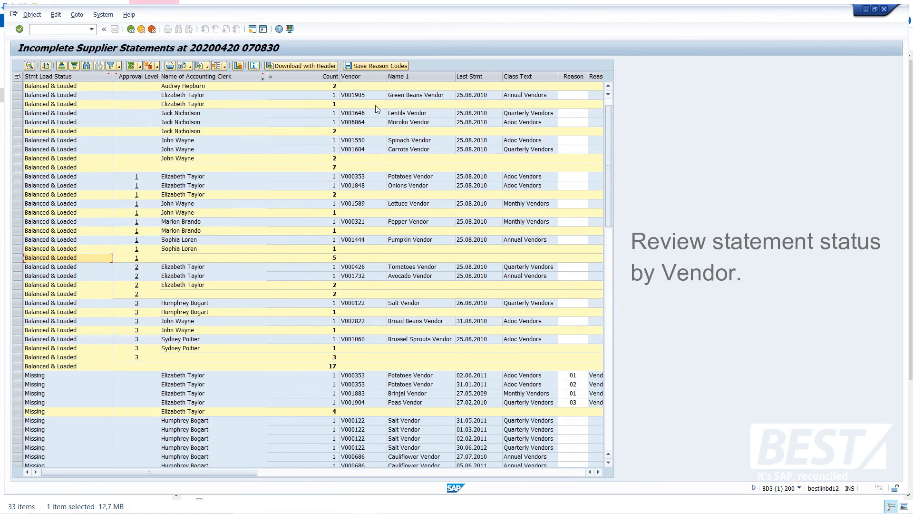
pyautogui.moveTo(469, 98)
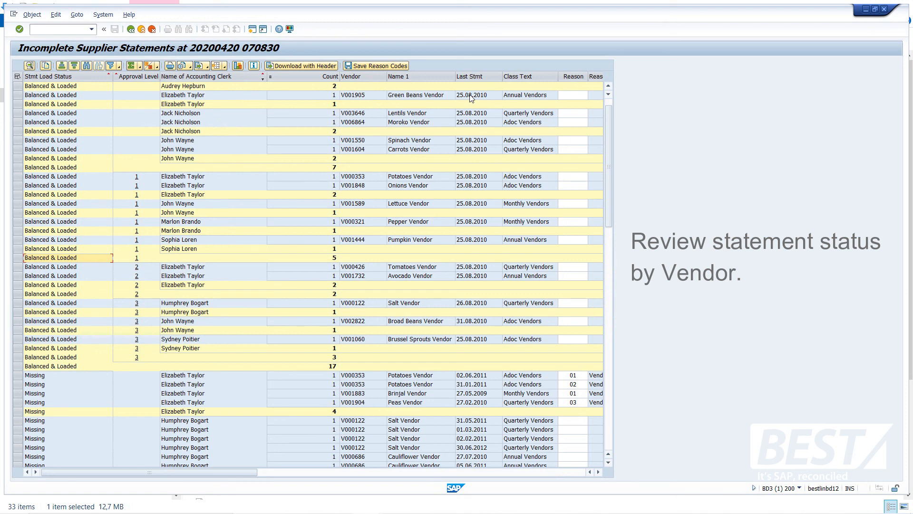
pyautogui.moveTo(158, 190)
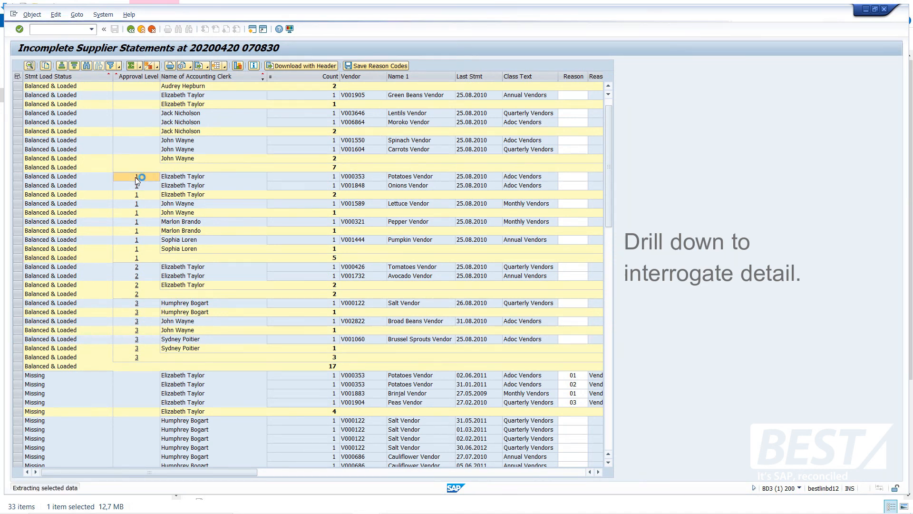
pyautogui.doubleClick(138, 176)
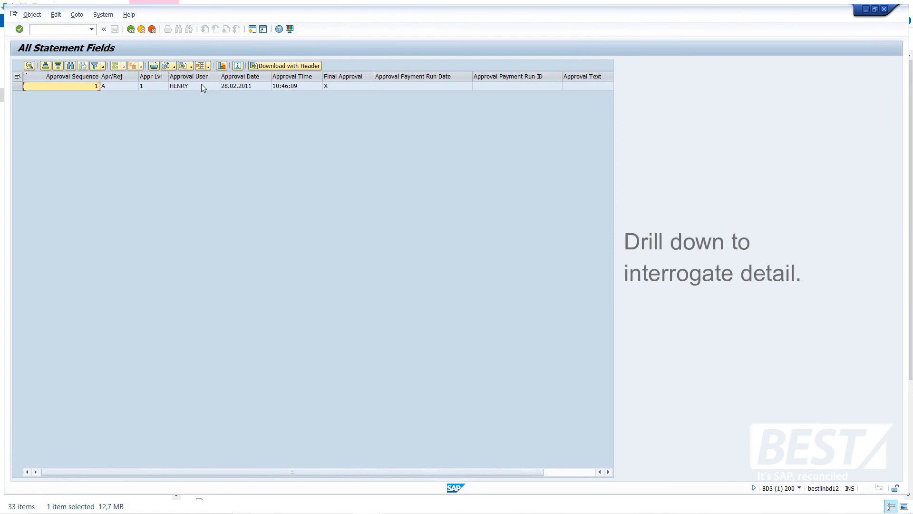
pyautogui.moveTo(252, 95)
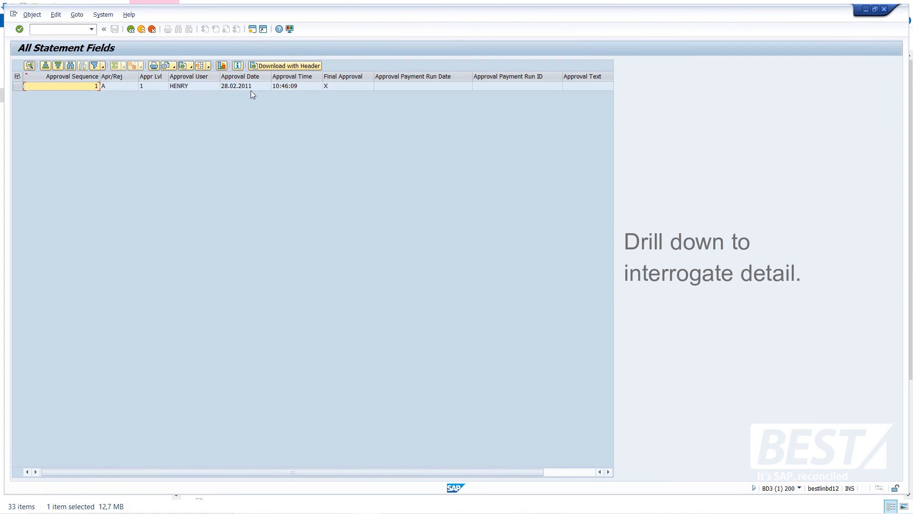
pyautogui.click(291, 86)
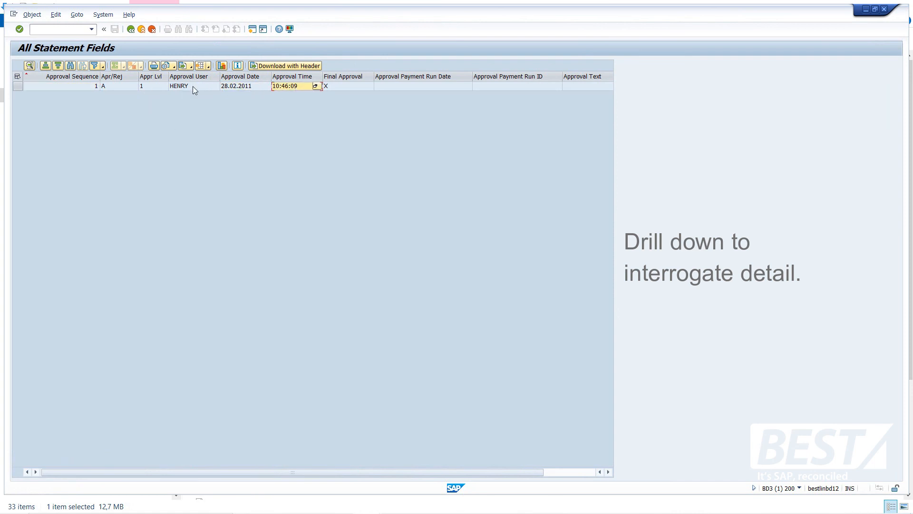
pyautogui.moveTo(228, 103)
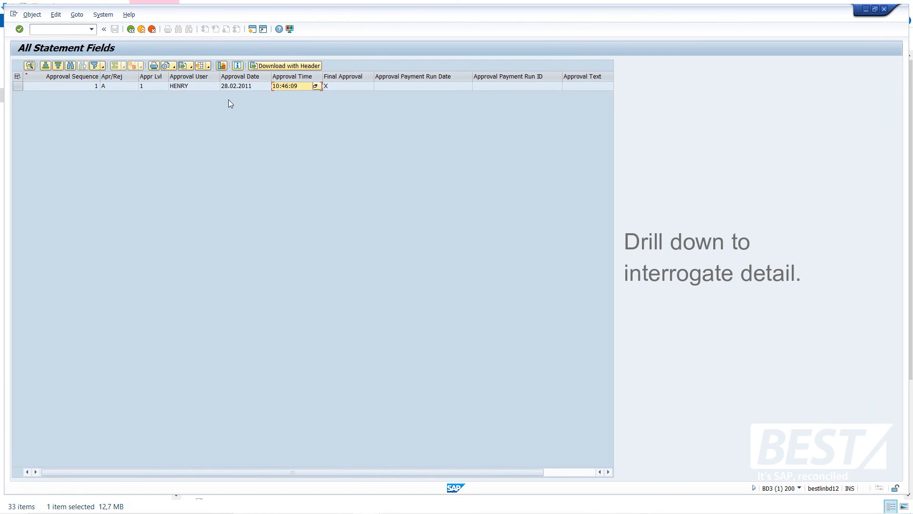
pyautogui.moveTo(205, 98)
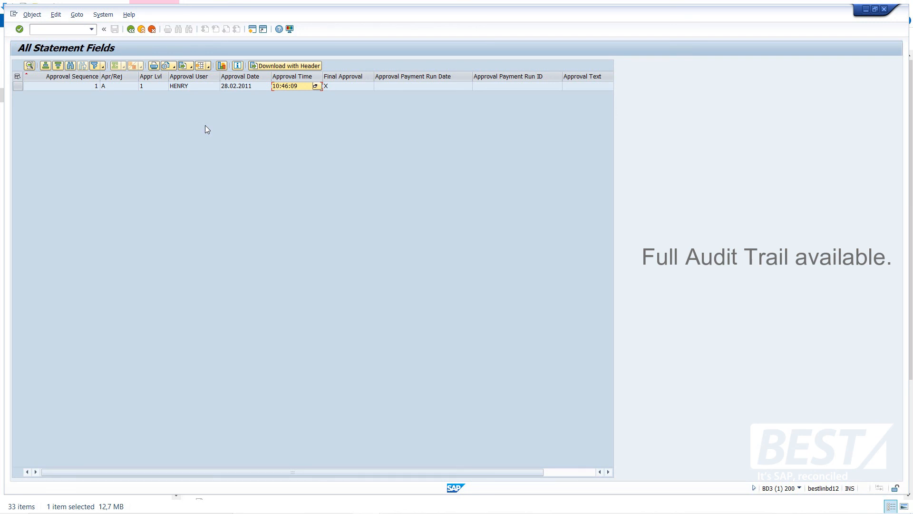
pyautogui.click(132, 29)
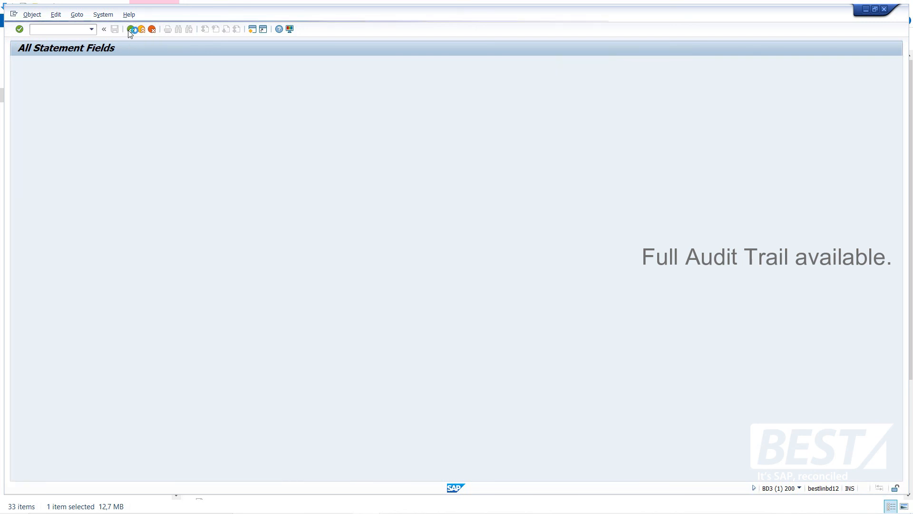
pyautogui.click(133, 29)
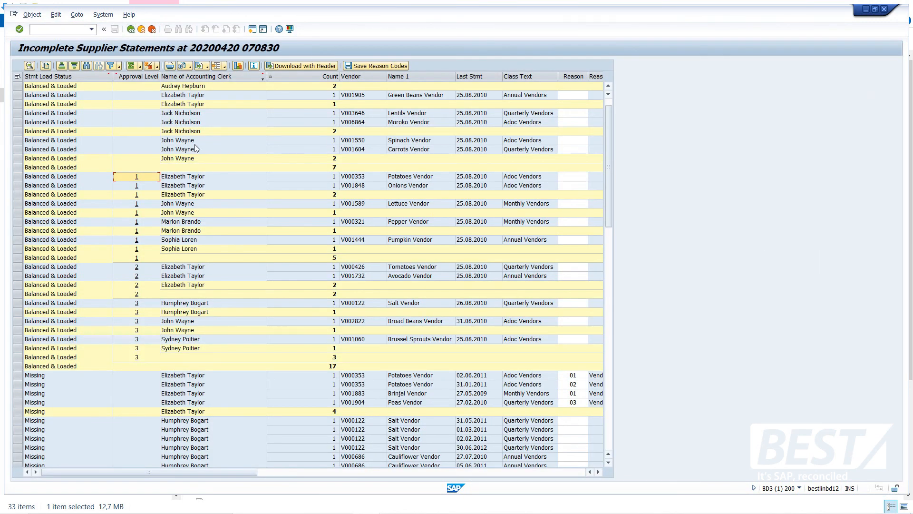